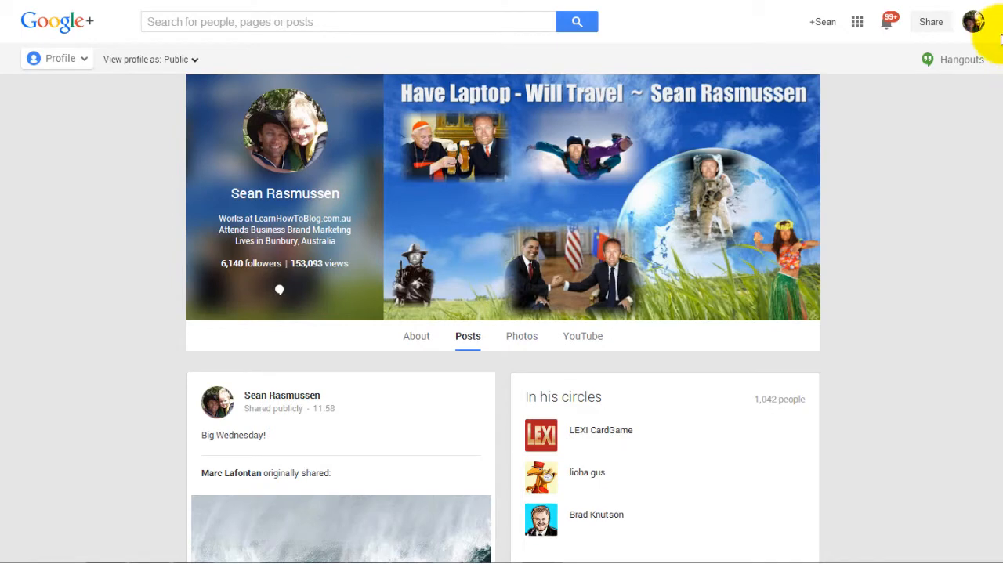
- Scroll the profile, then switch 'View profile as' from Public to Yourself
scroll("down", 3)
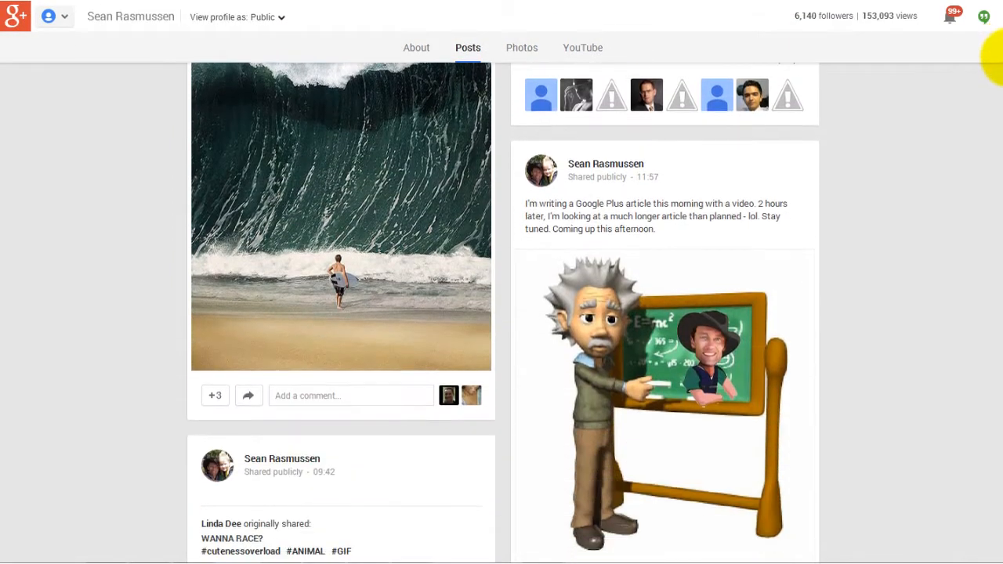
scroll("down", 3)
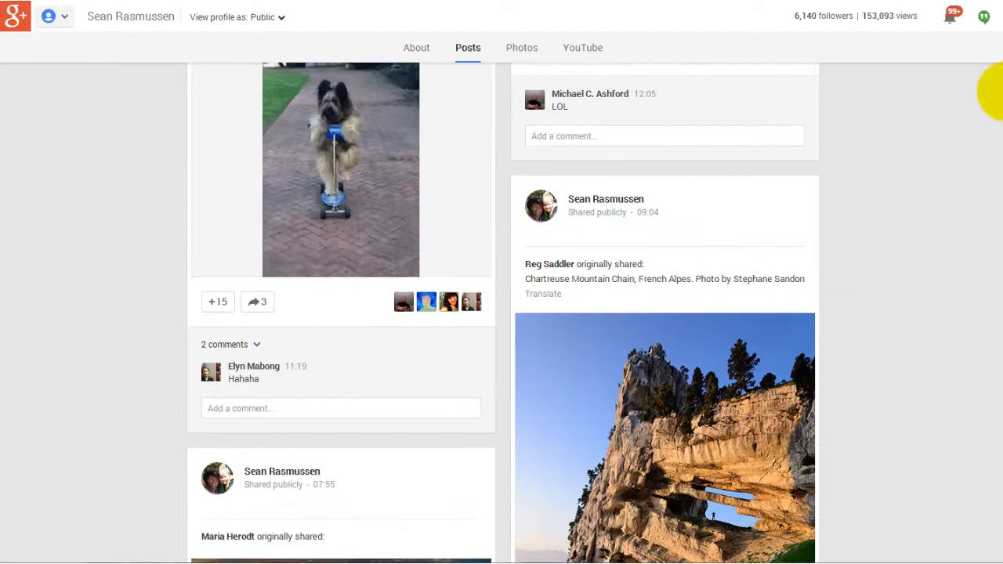
scroll("down", 3)
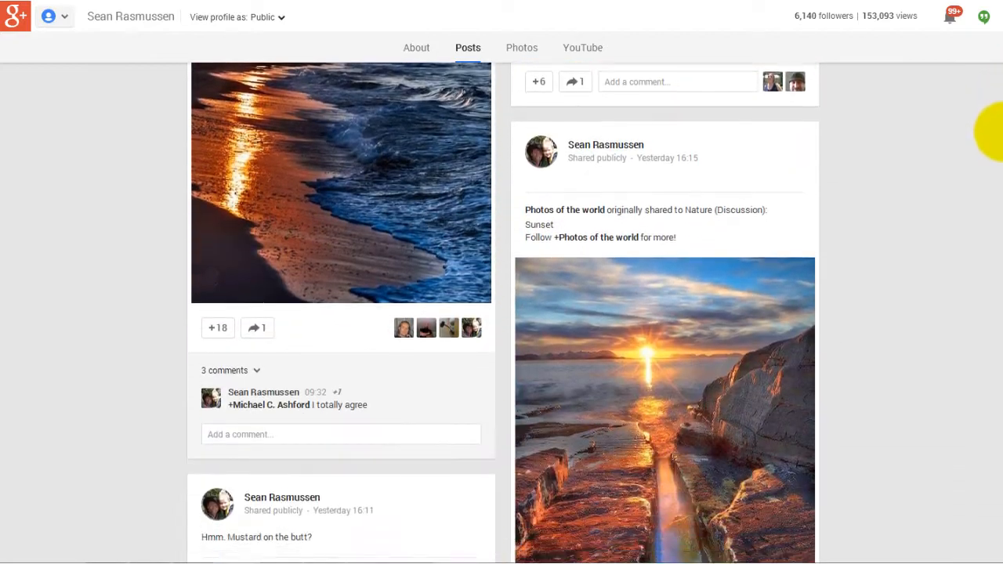
scroll("down", 3)
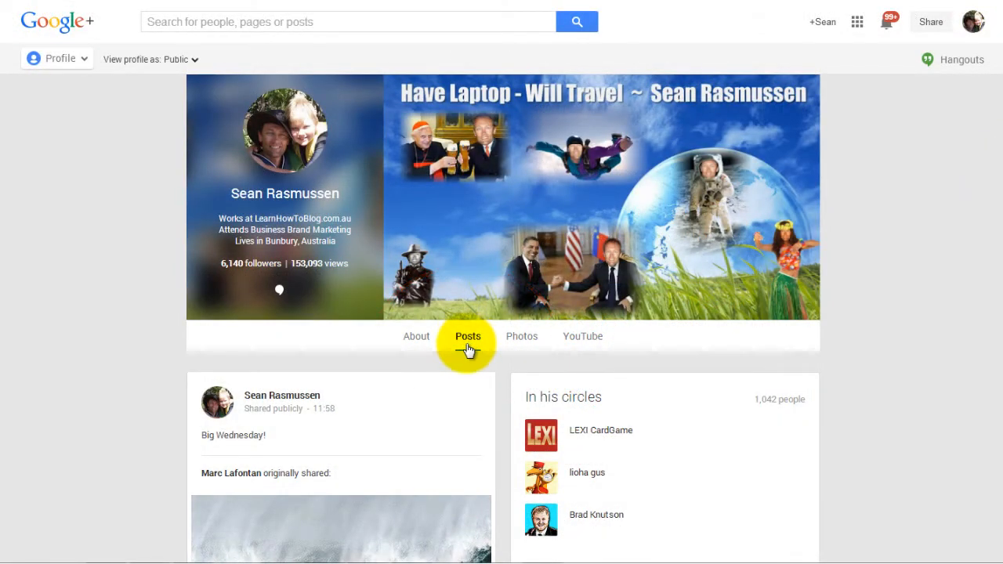
left_click(151, 59)
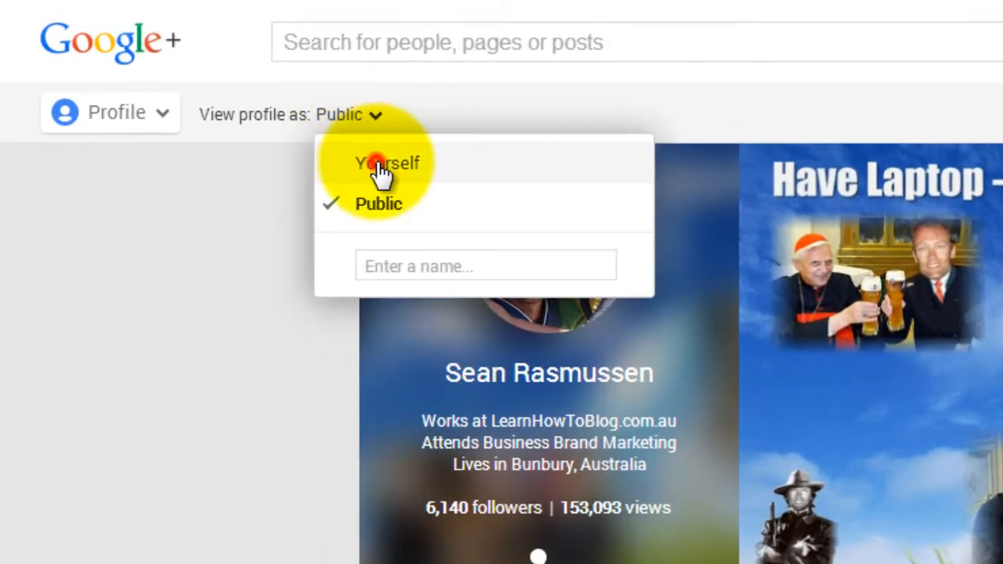
left_click(386, 163)
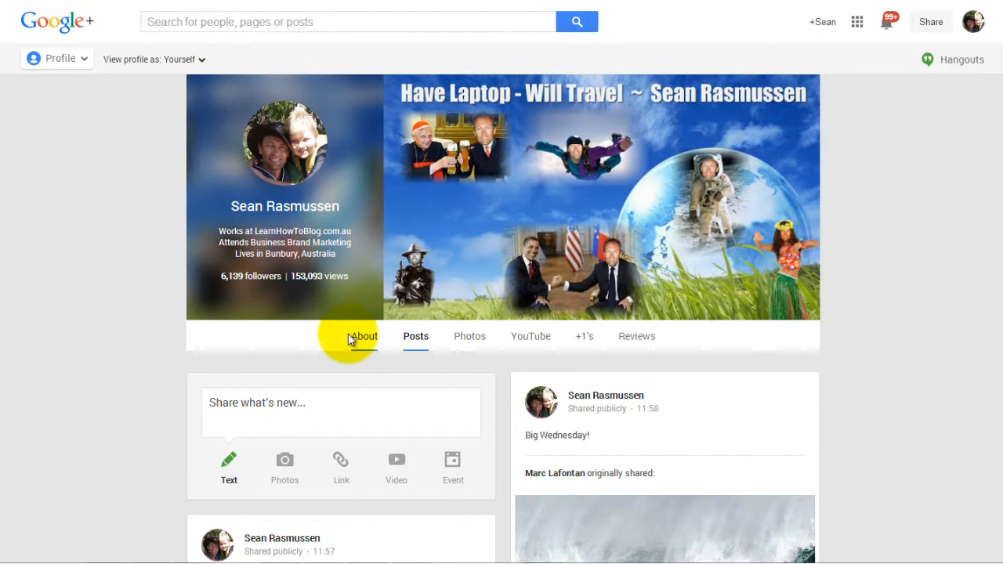
mouse_move(347, 348)
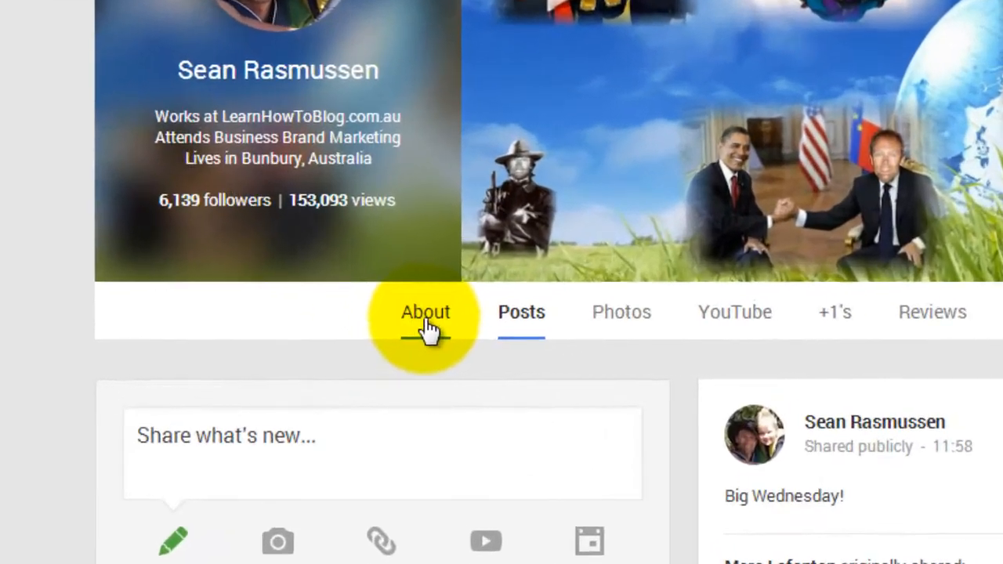
- Open the About tab and scroll through the People circles and Story sections
left_click(425, 312)
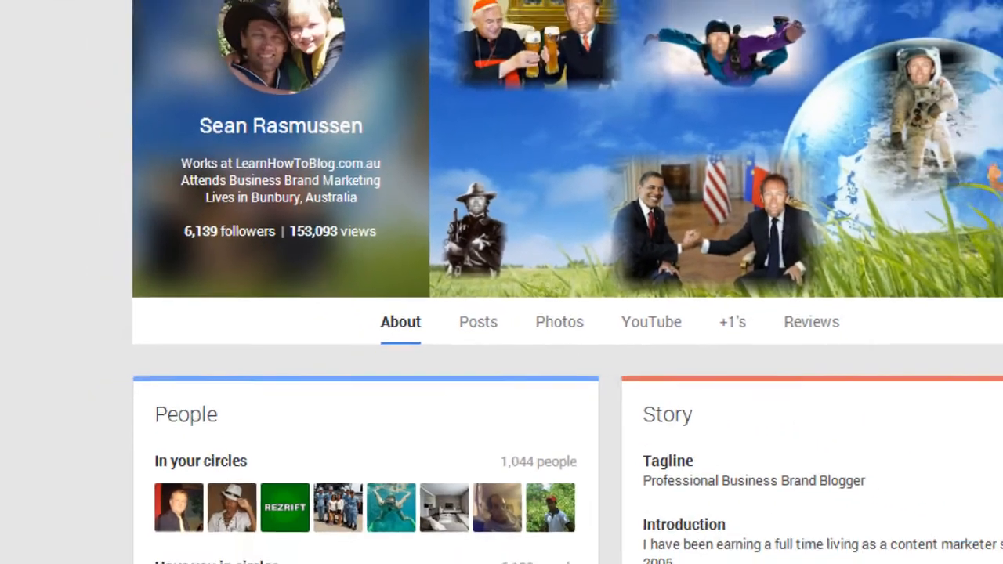
scroll("down", 3)
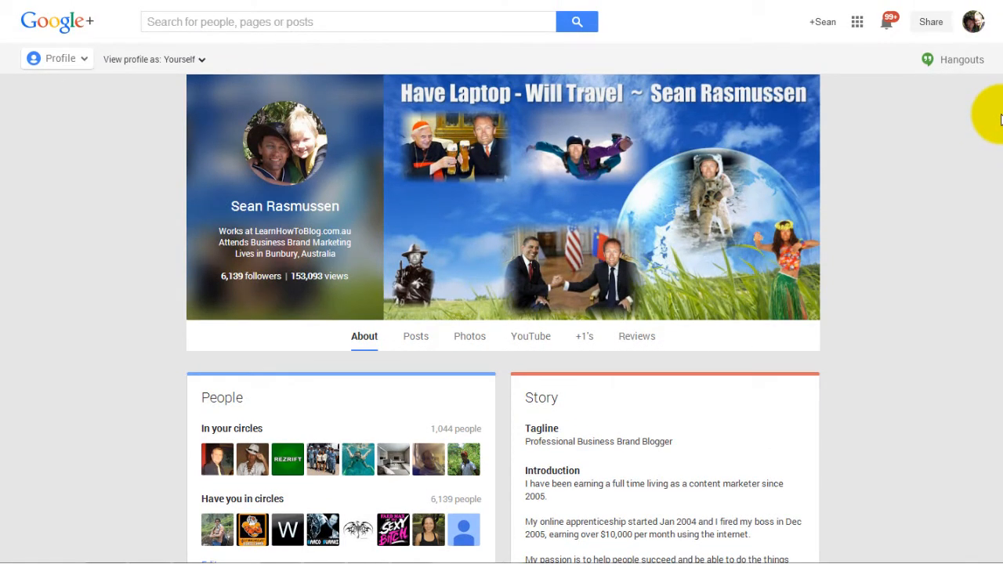
scroll("down", 3)
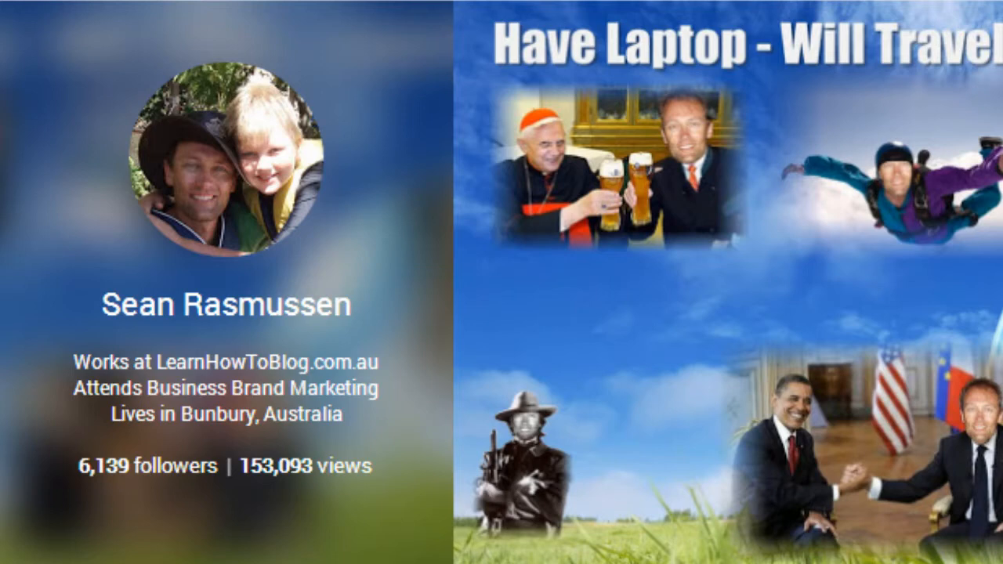
mouse_move(228, 157)
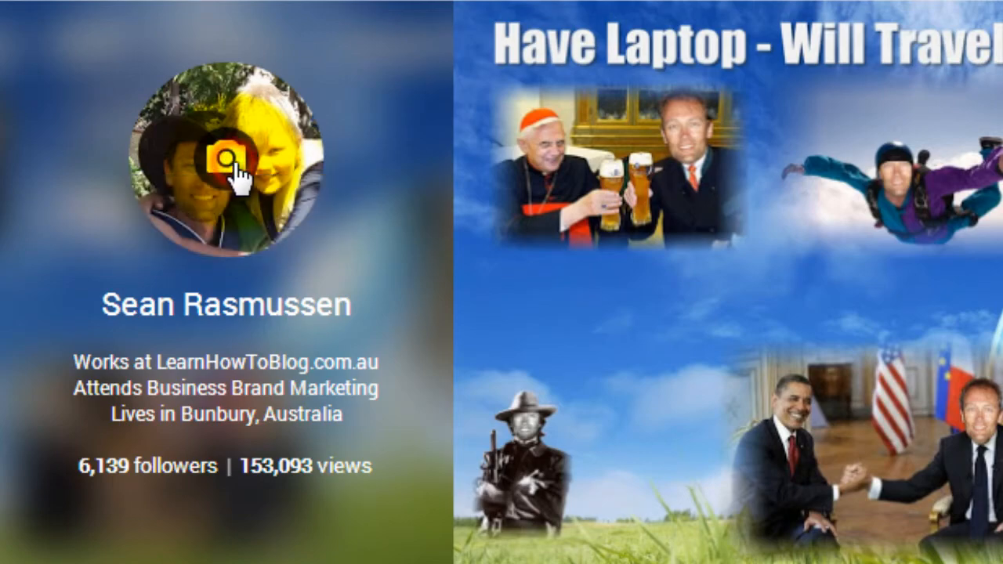
left_click(227, 154)
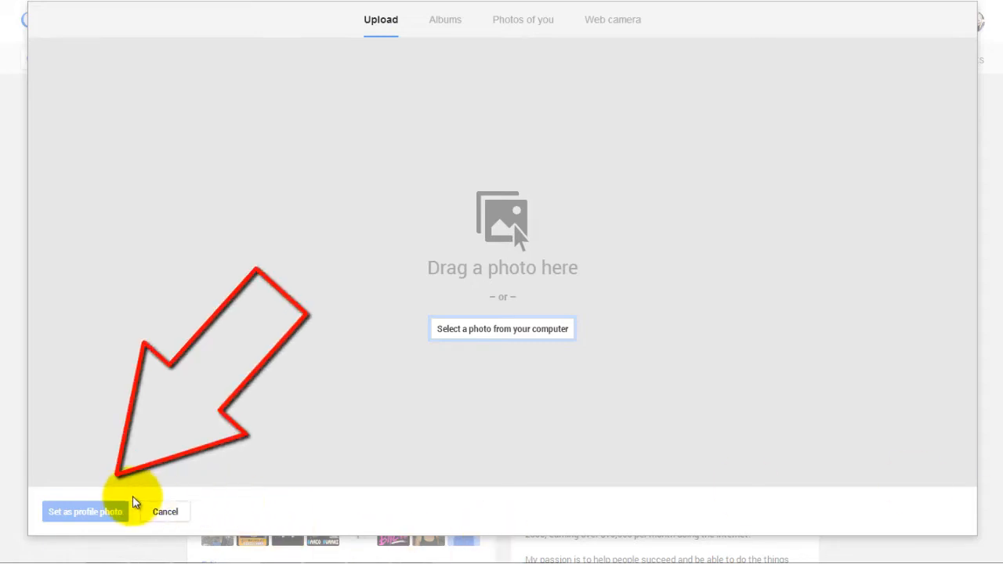
left_click(165, 511)
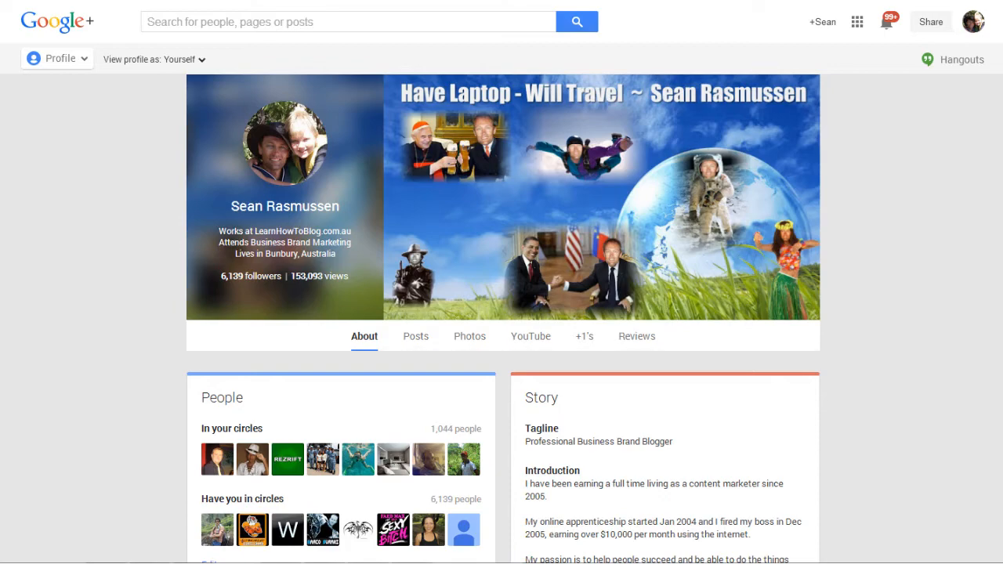
scroll("down", 3)
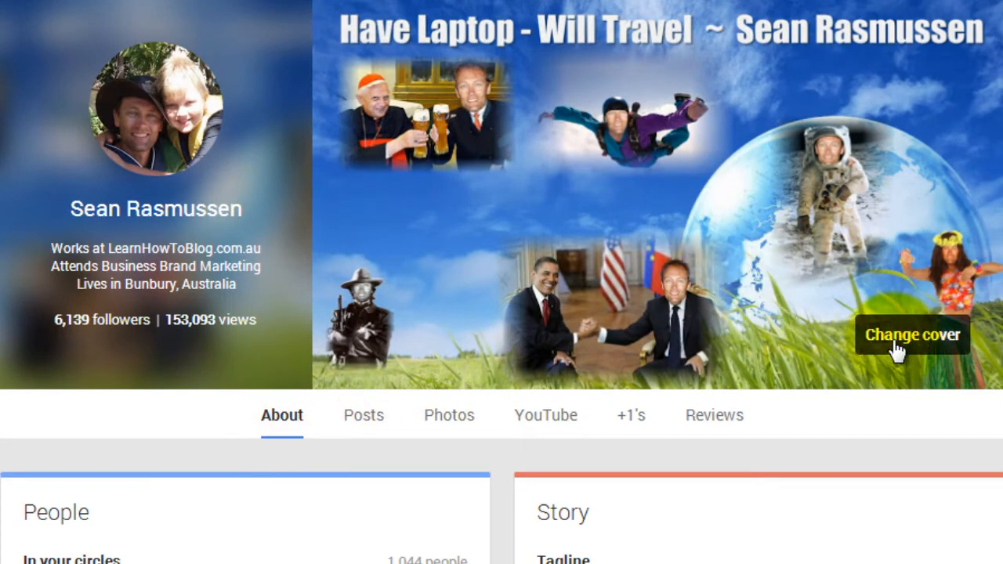
left_click(911, 334)
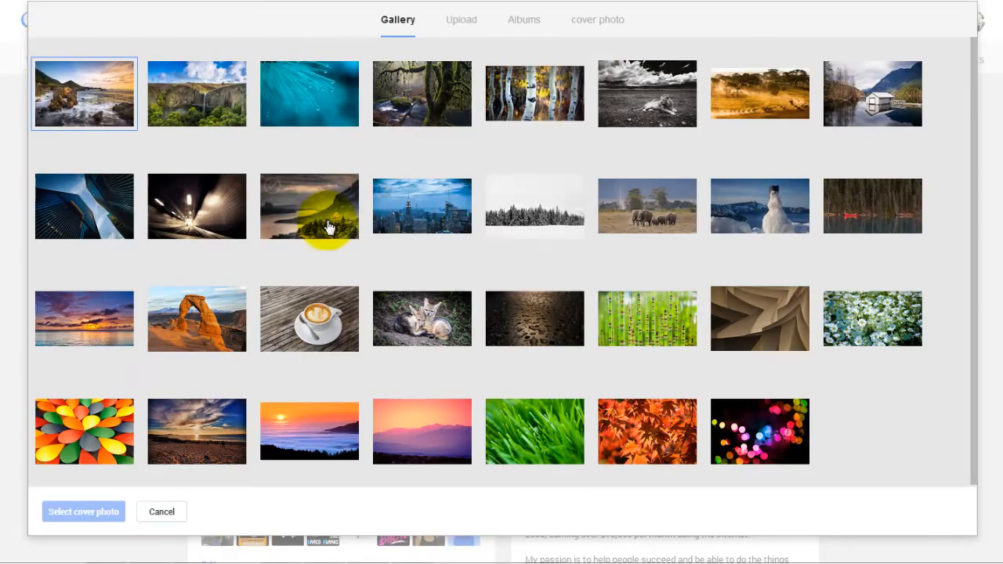
mouse_move(461, 19)
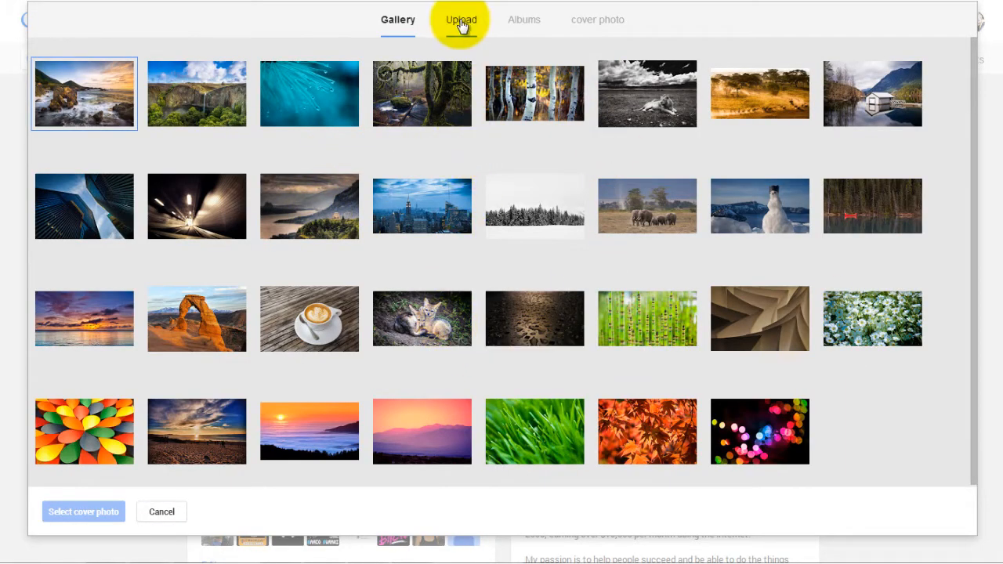
left_click(460, 20)
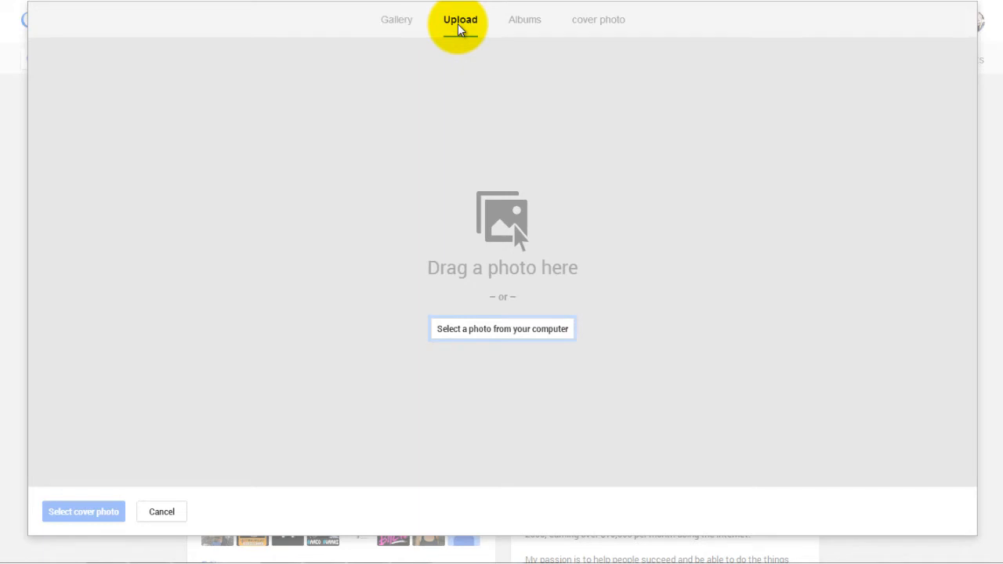
left_click(460, 20)
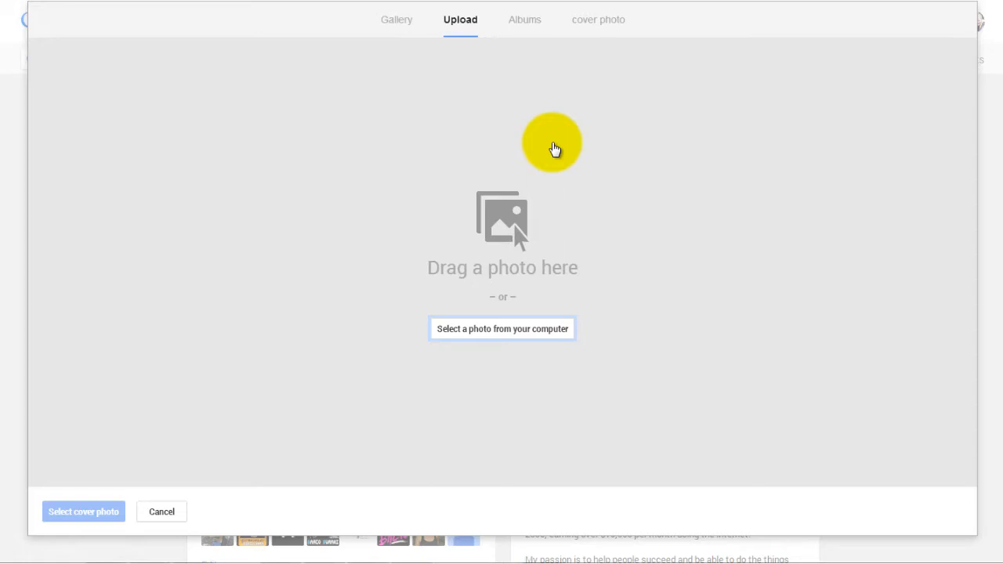
mouse_move(247, 472)
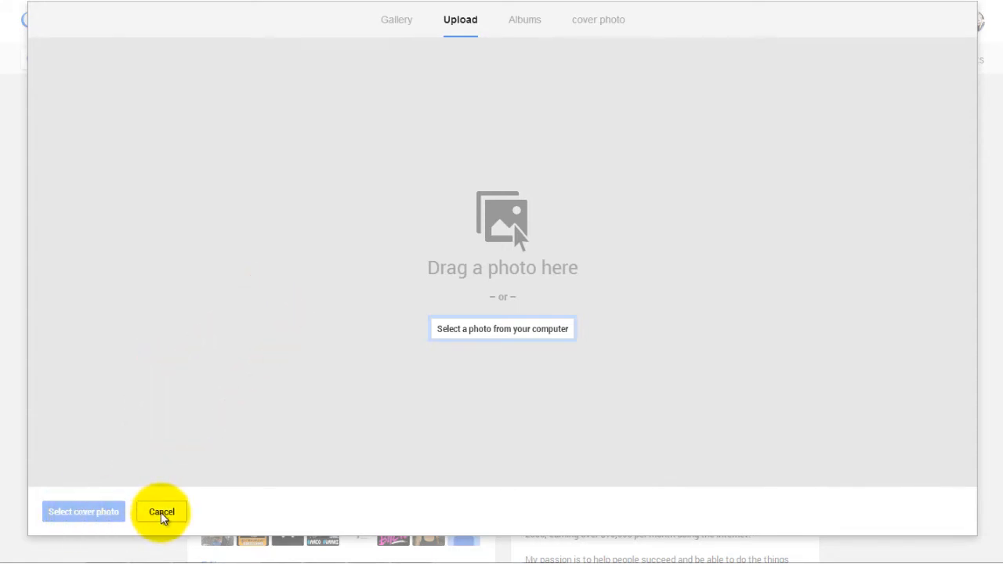
left_click(162, 512)
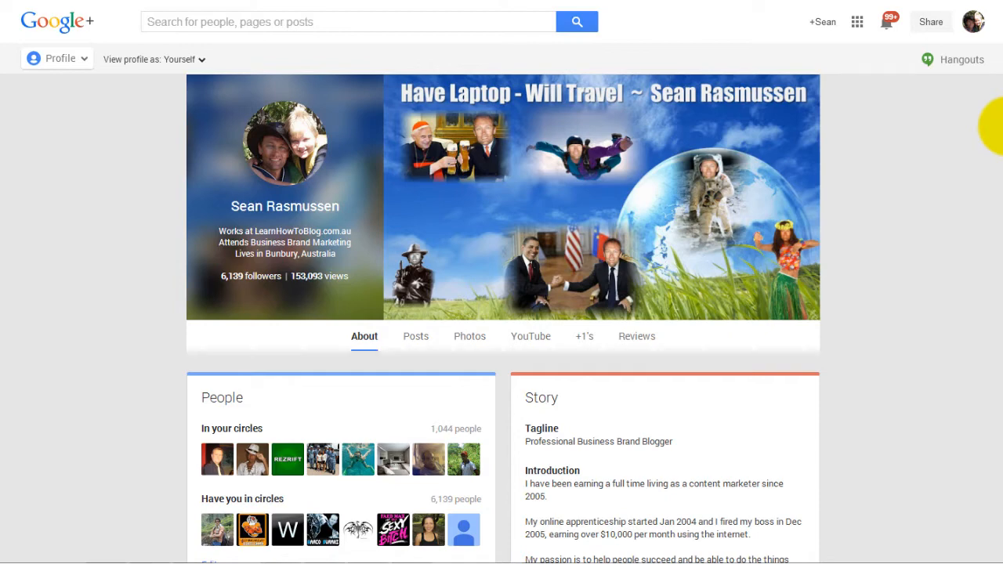
scroll("down", 3)
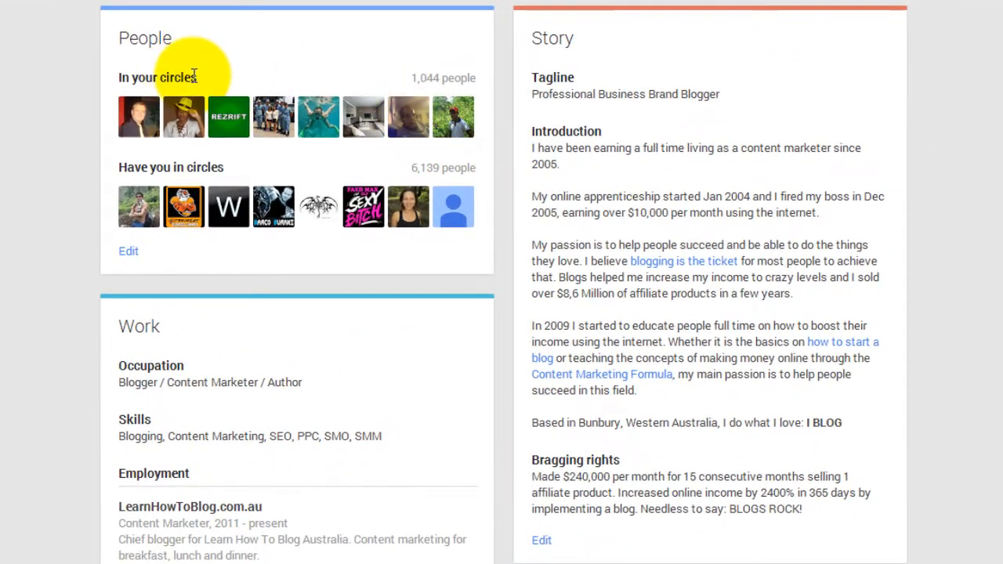
mouse_move(180, 184)
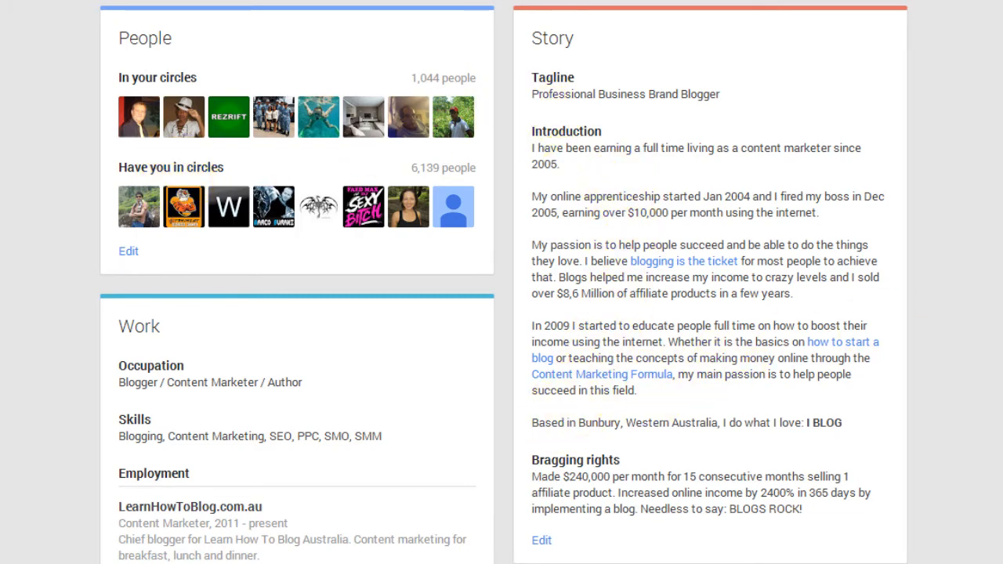
scroll("down", 3)
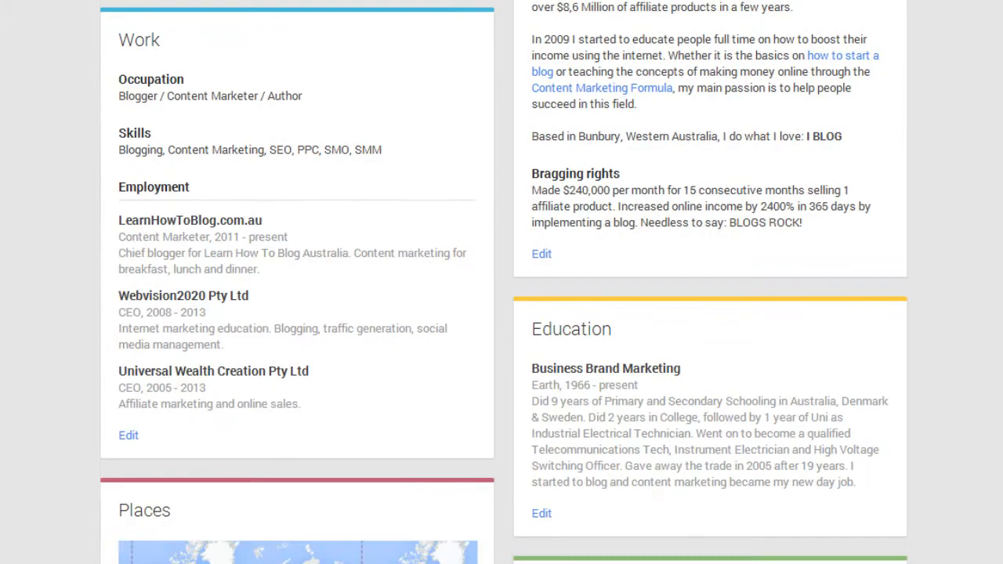
scroll("down", 3)
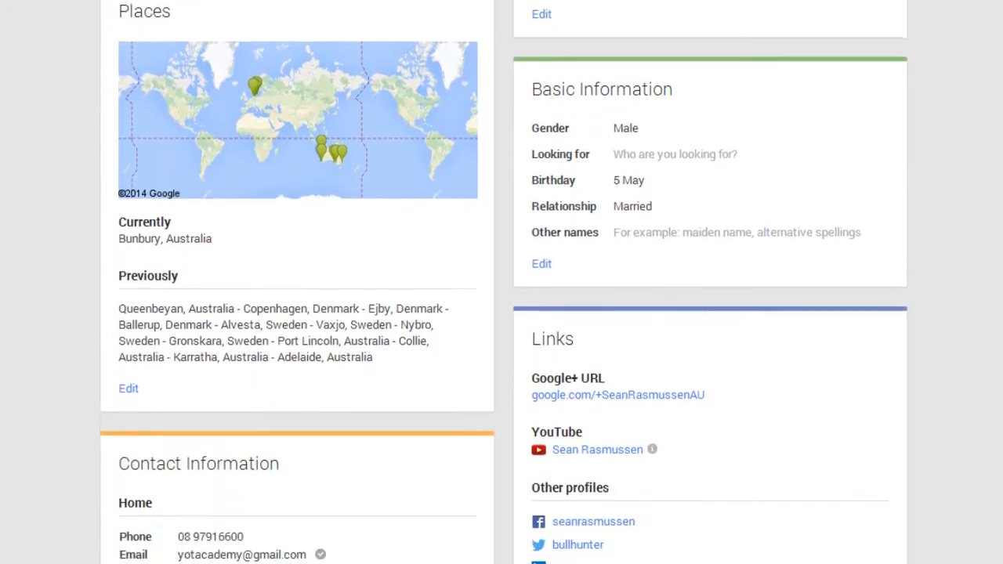
scroll("down", 3)
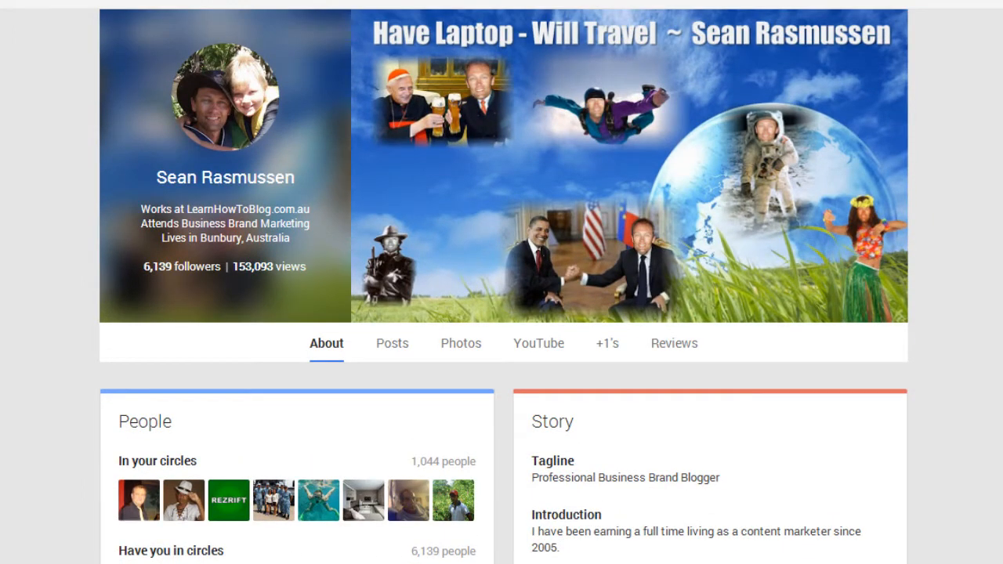
scroll("down", 3)
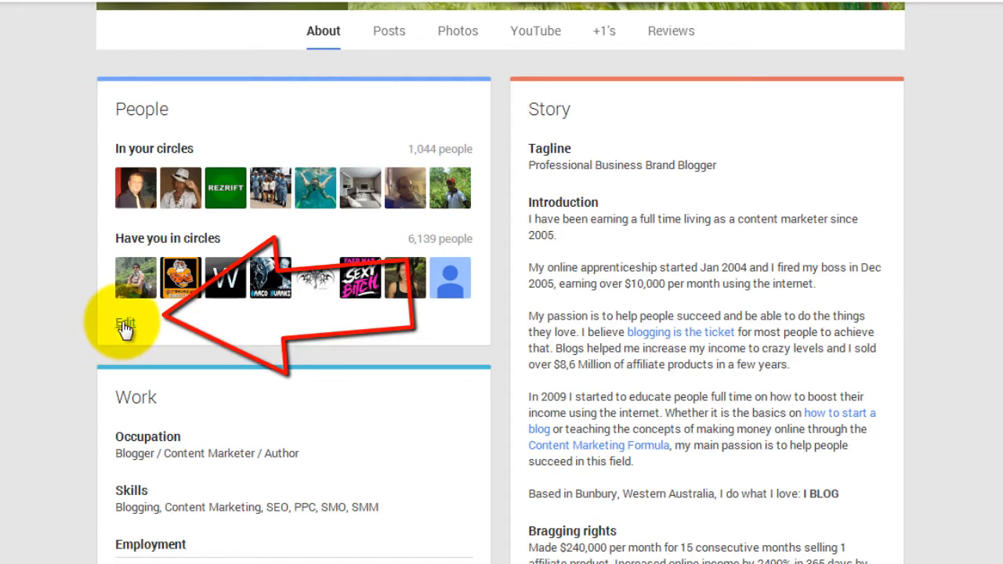
mouse_move(305, 357)
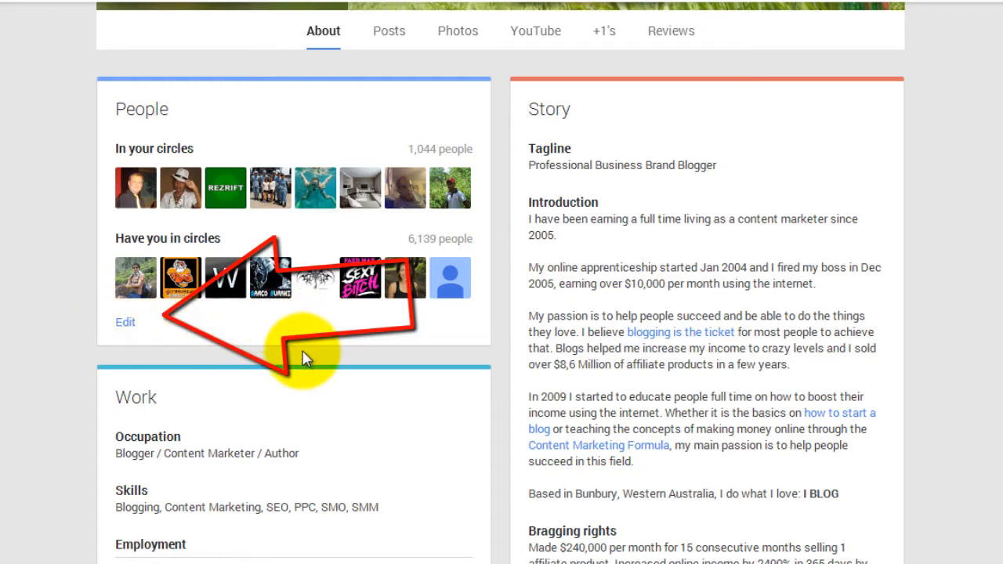
scroll("down", 3)
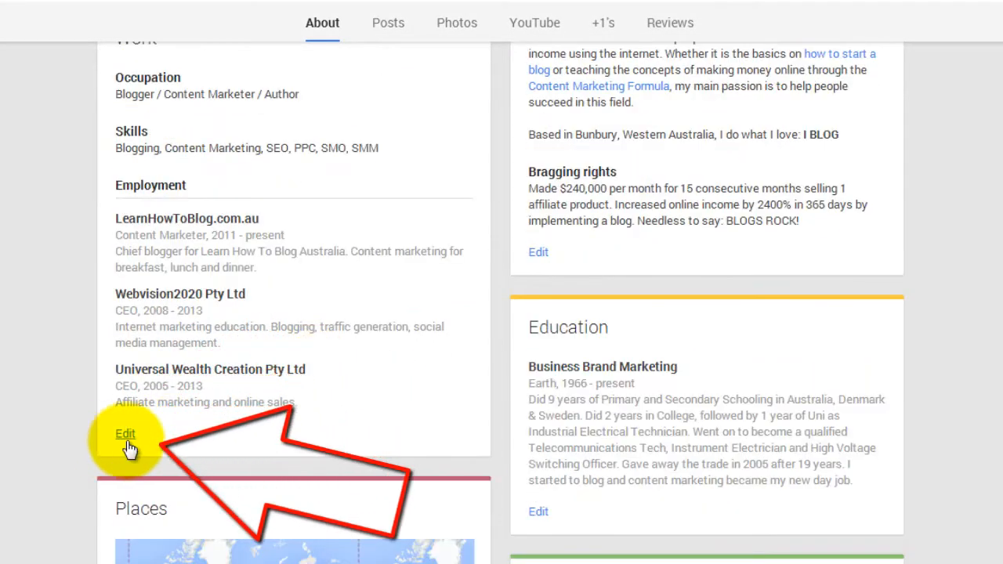
scroll("down", 3)
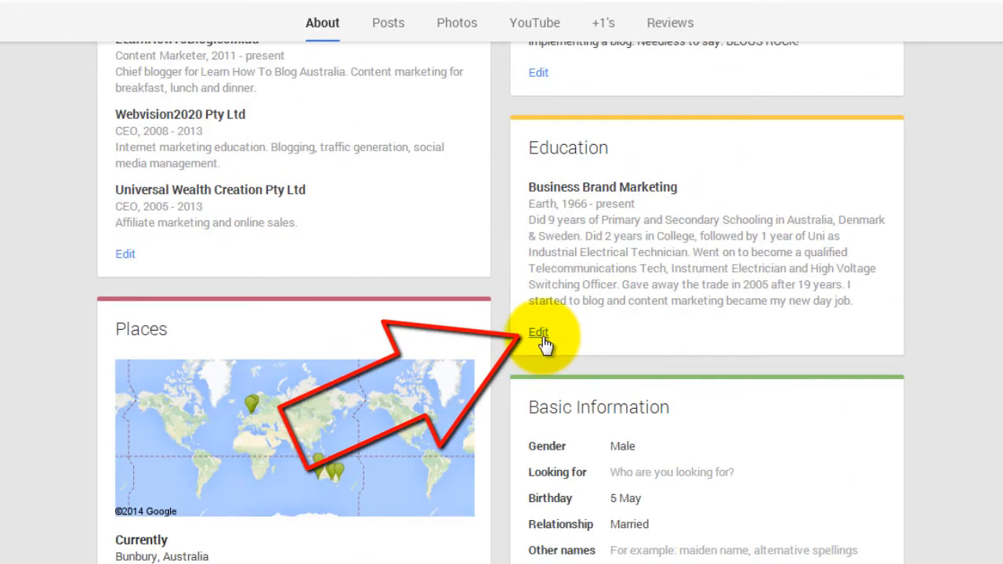
left_click(538, 332)
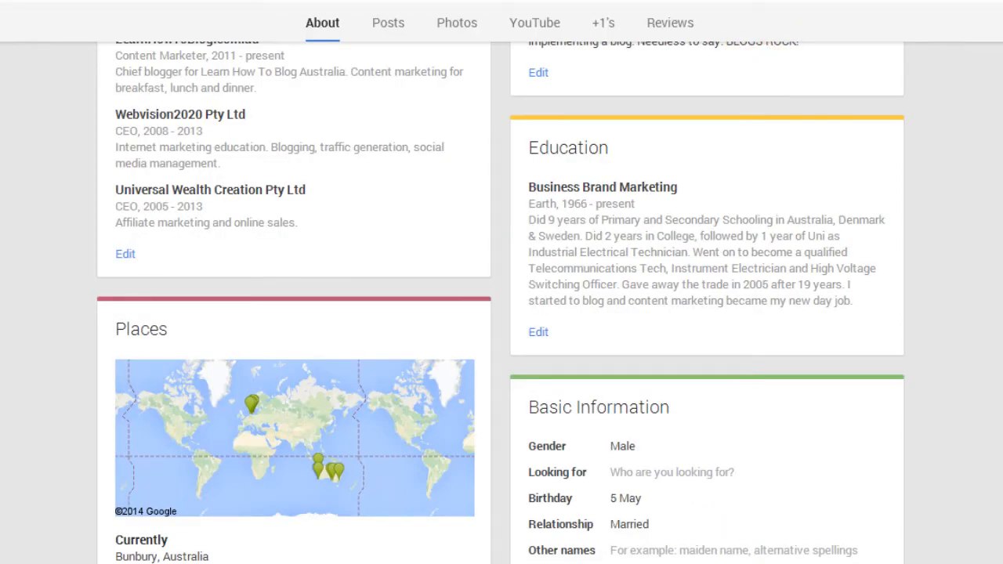
scroll("down", 3)
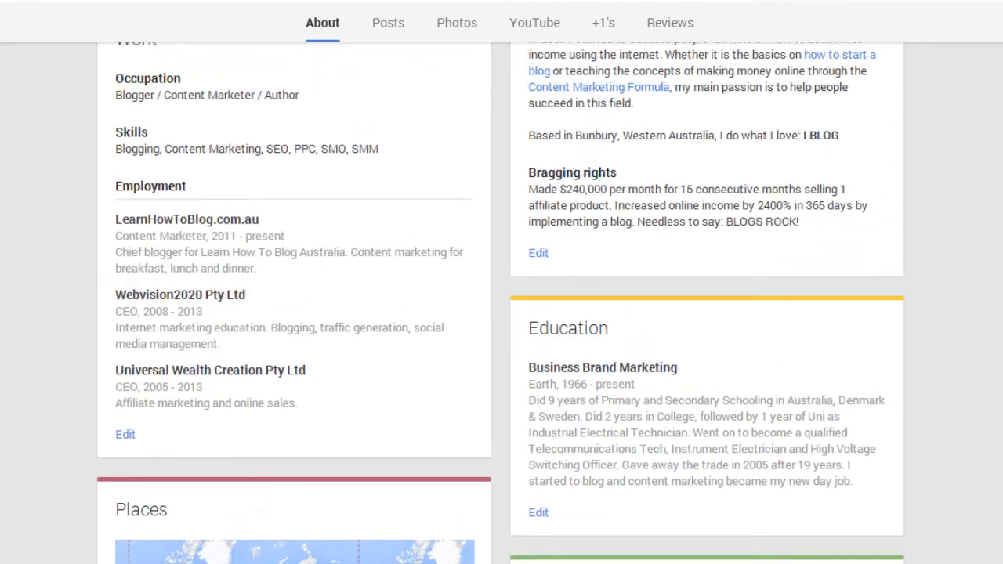
scroll("up", 3)
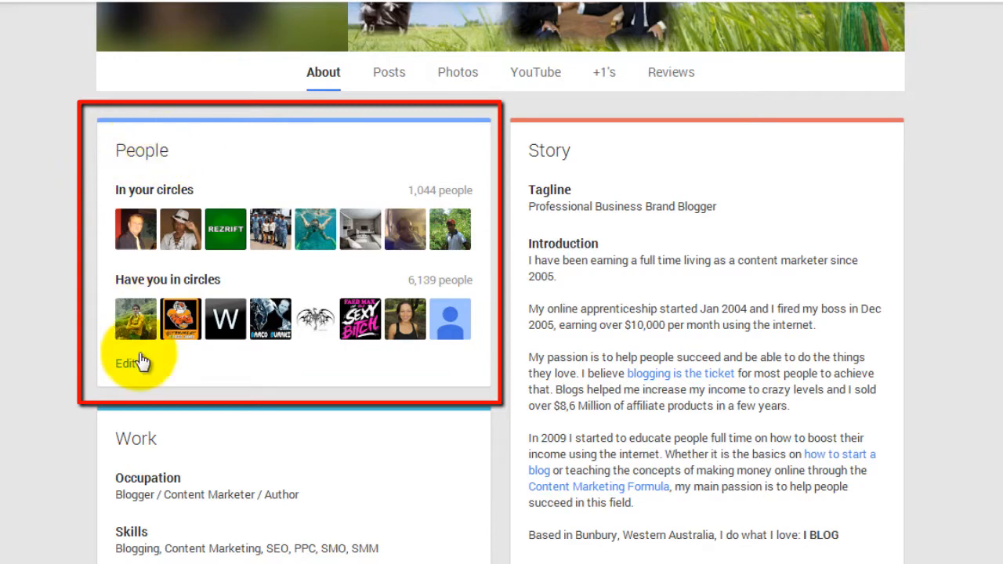
- Open the People card's Edit dialog with circle display and visibility options
left_click(127, 363)
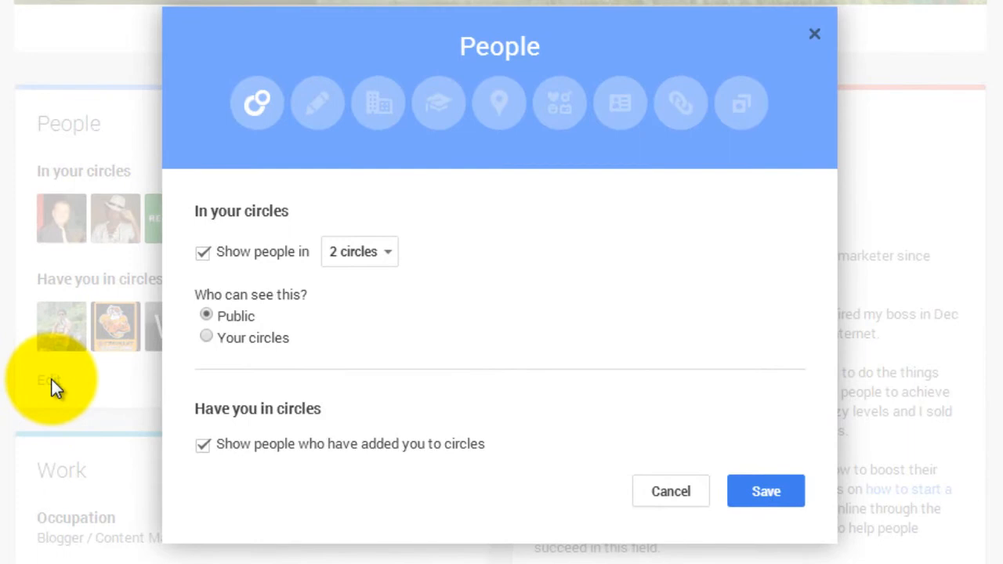
mouse_move(256, 103)
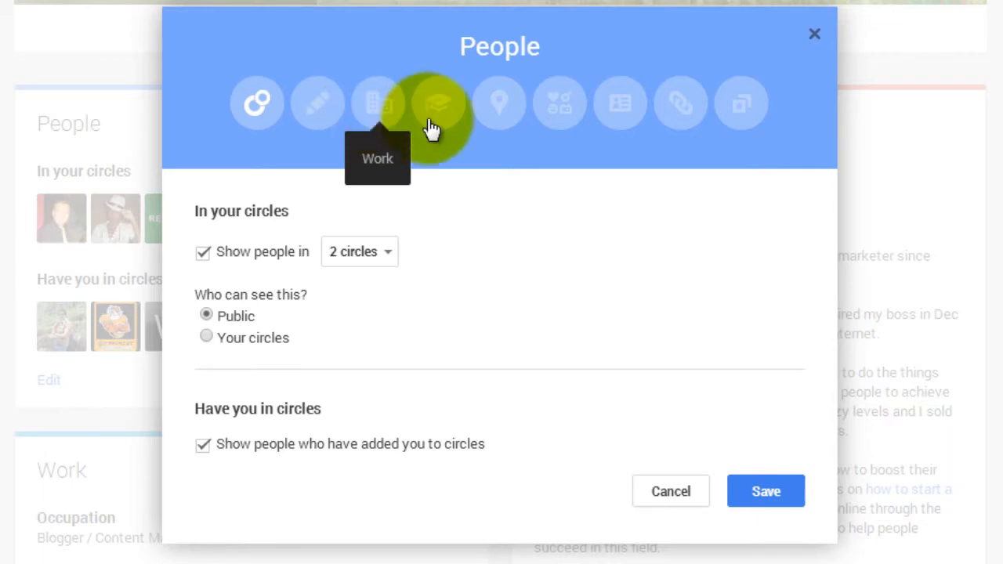
mouse_move(559, 102)
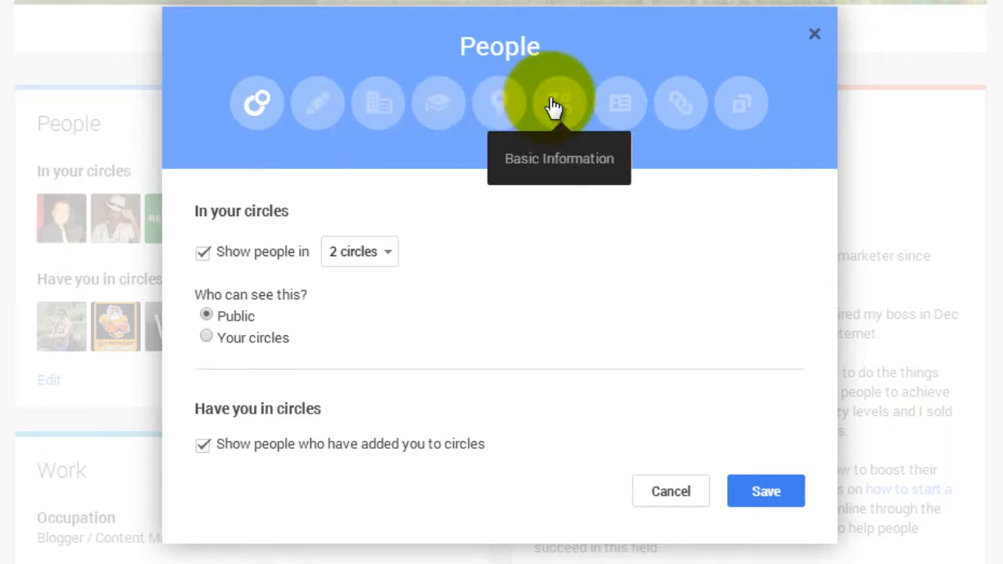
mouse_move(680, 102)
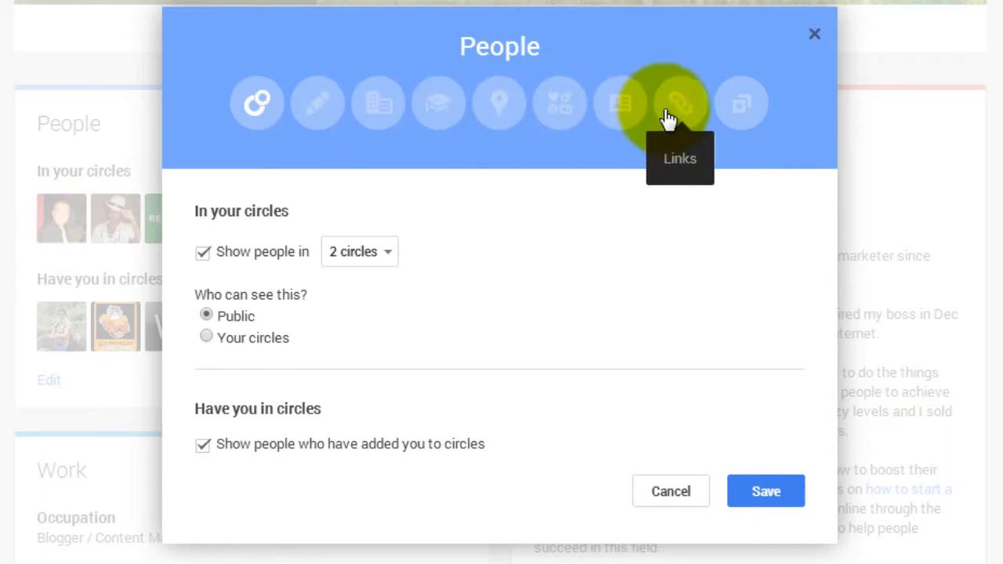
mouse_move(741, 102)
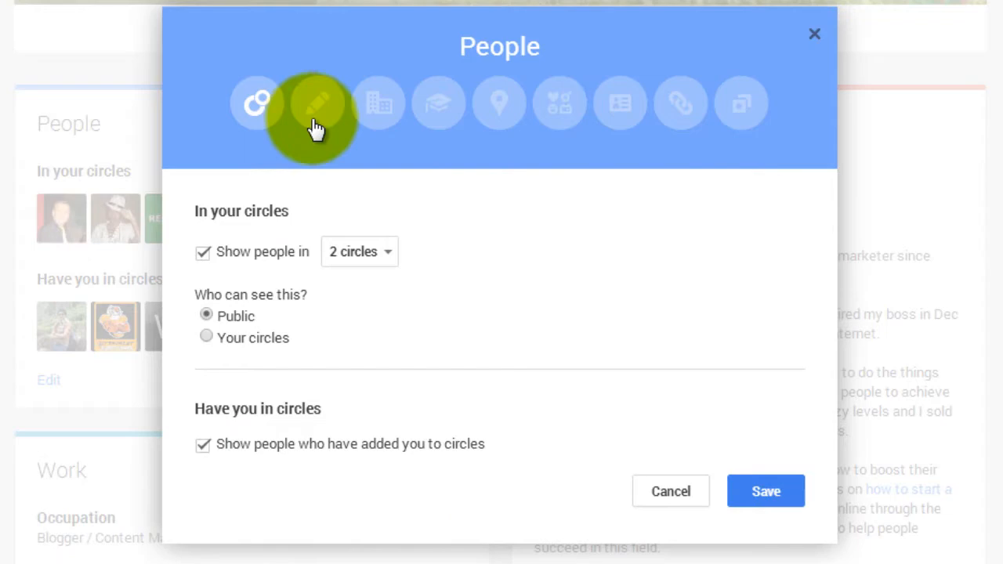
mouse_move(317, 106)
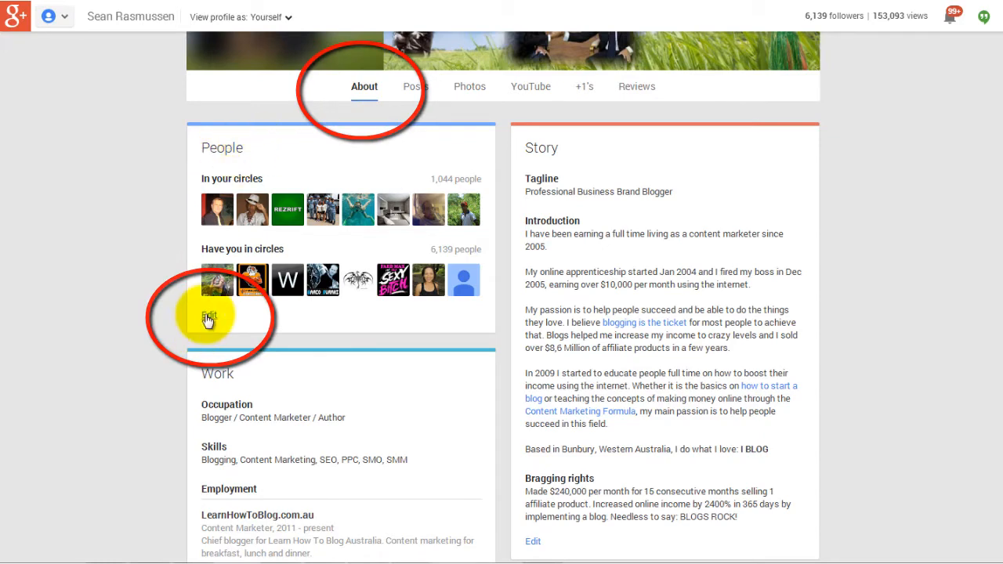
- Reopen the People editor from Edit on the About tab's People card
left_click(207, 316)
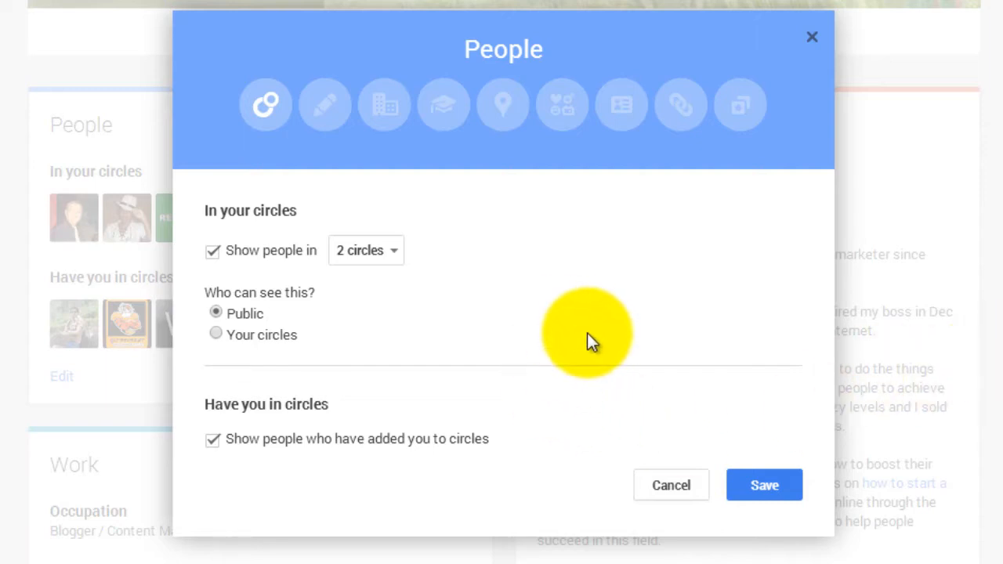
mouse_move(555, 354)
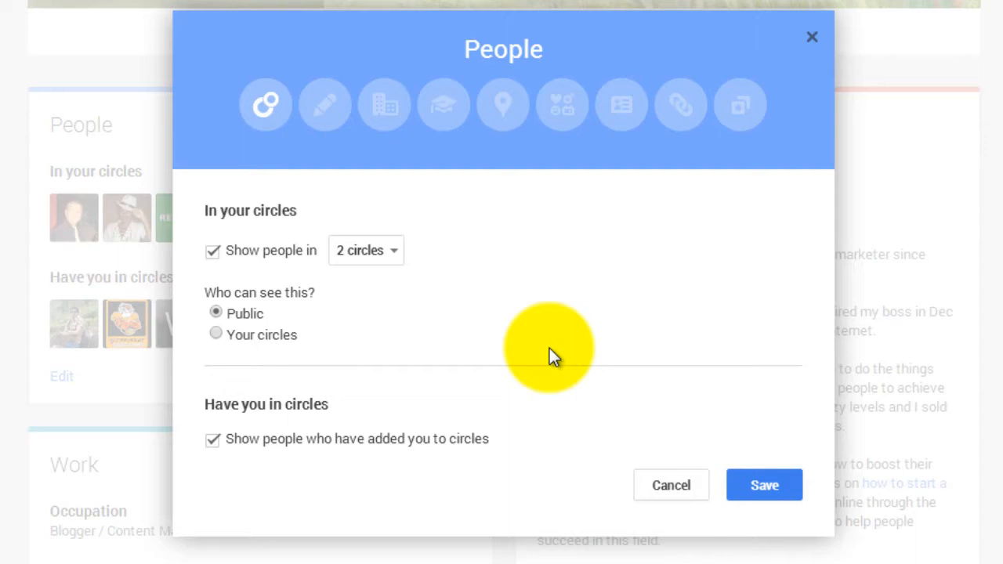
mouse_move(404, 258)
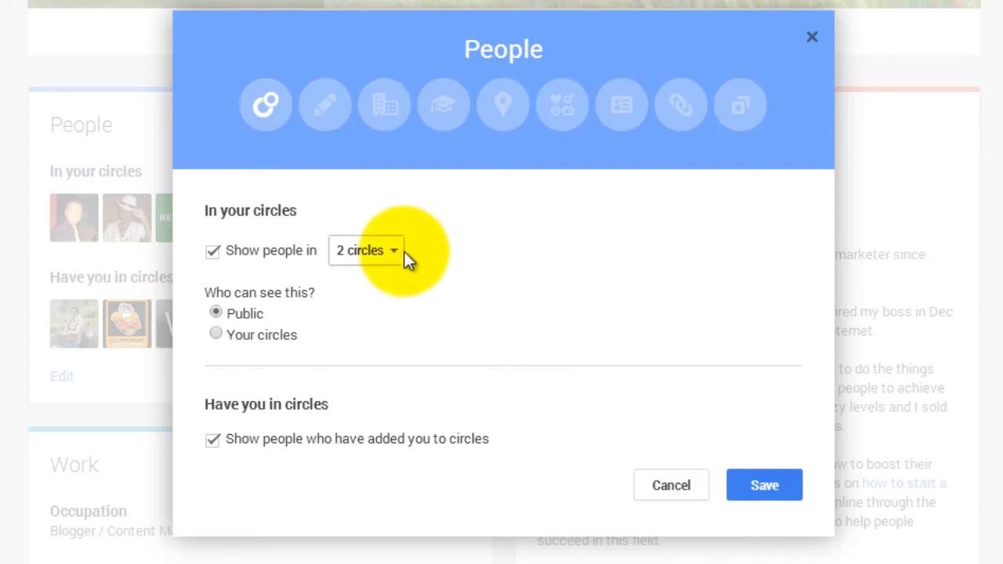
left_click(365, 250)
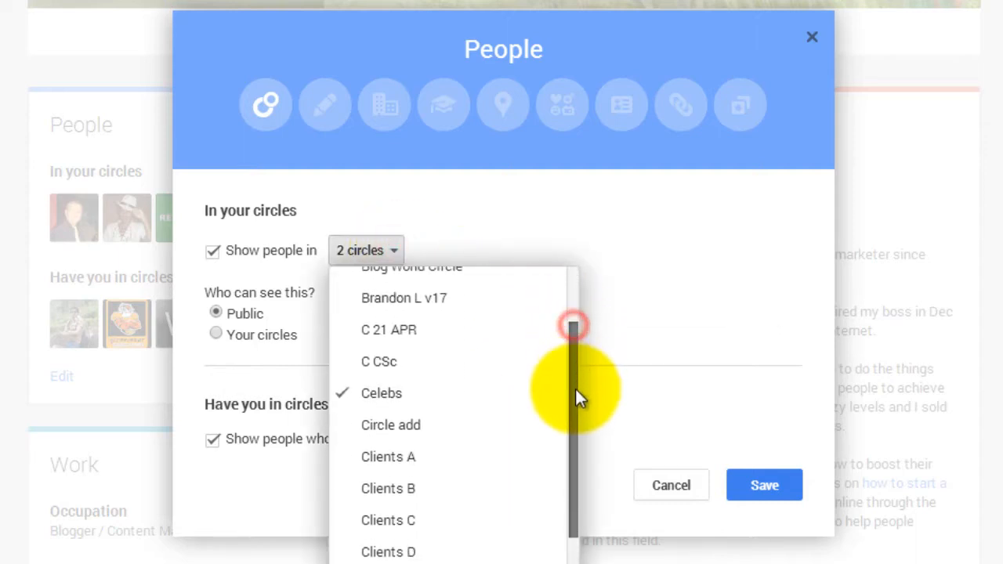
scroll("down", 3)
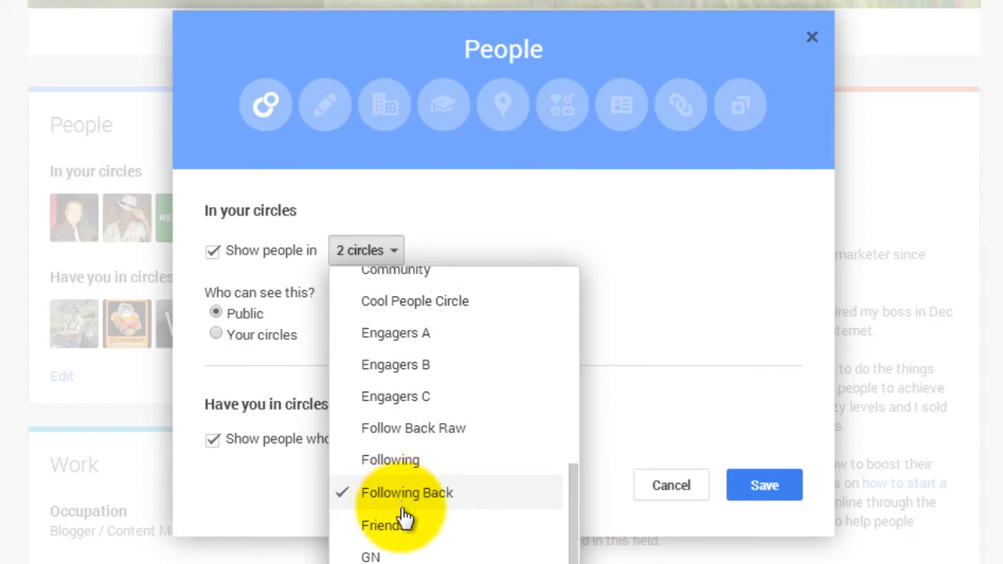
scroll("down", 3)
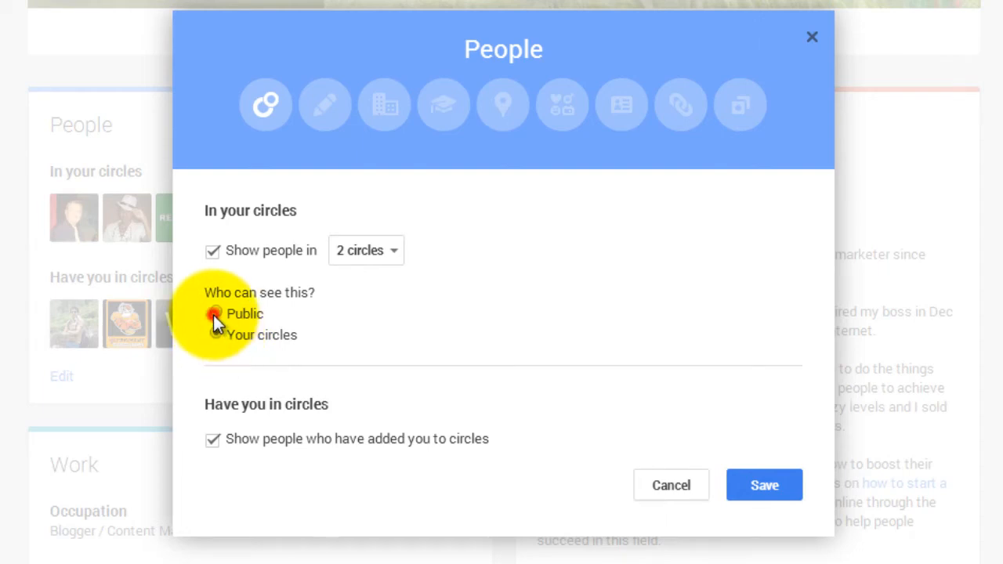
left_click(215, 313)
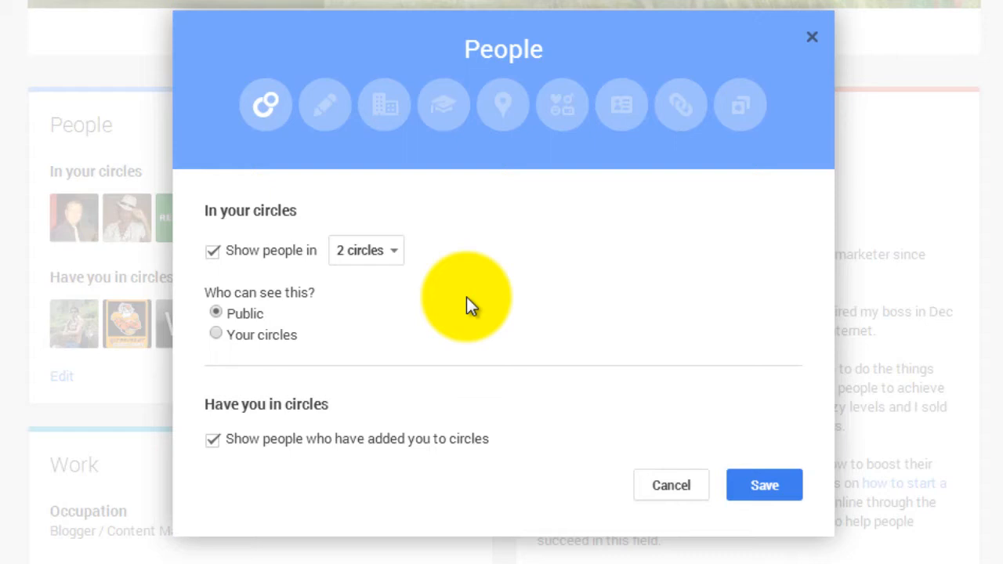
mouse_move(407, 321)
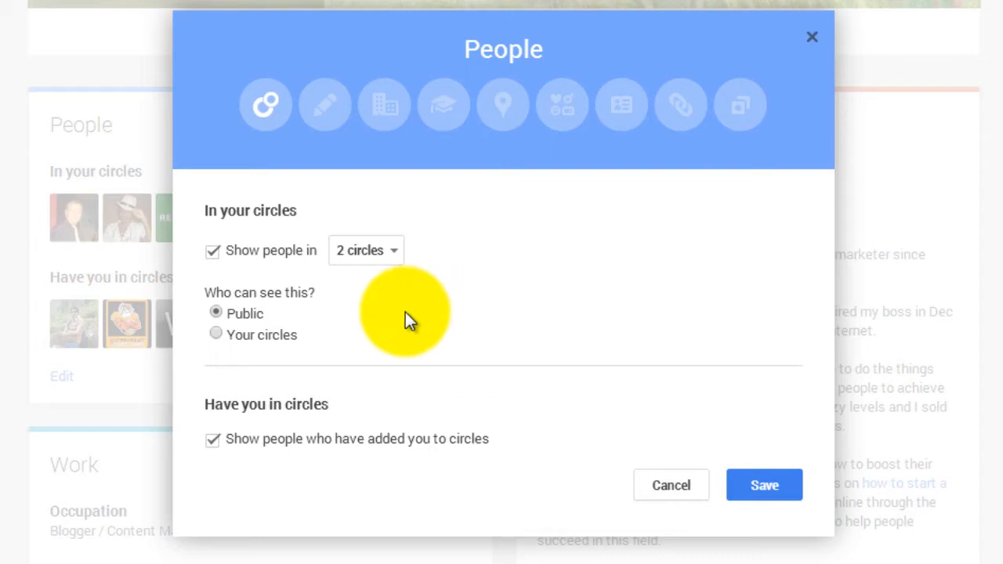
- Toggle the Clients C circle and 'Show people who have added you', restoring both settings
left_click(393, 250)
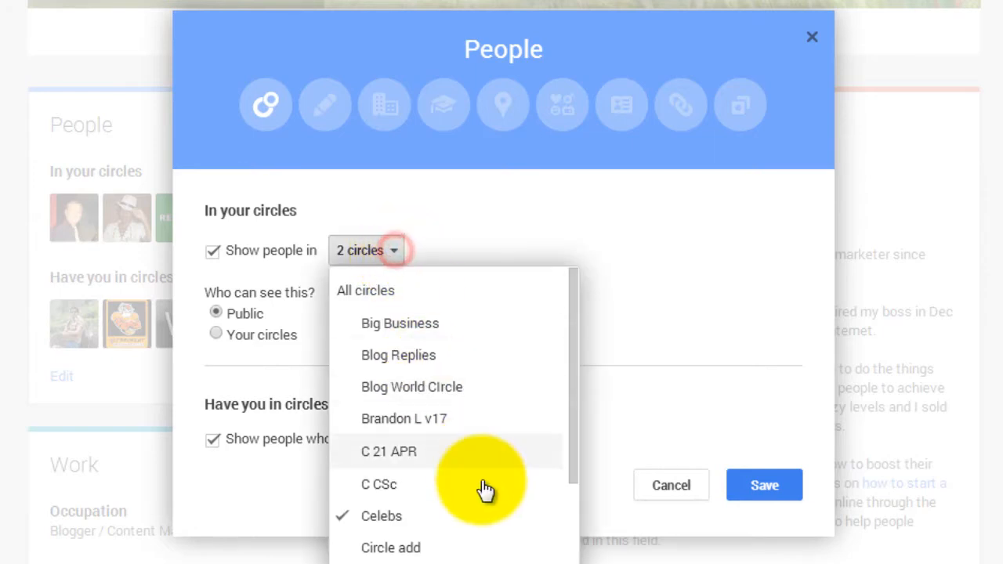
scroll("down", 3)
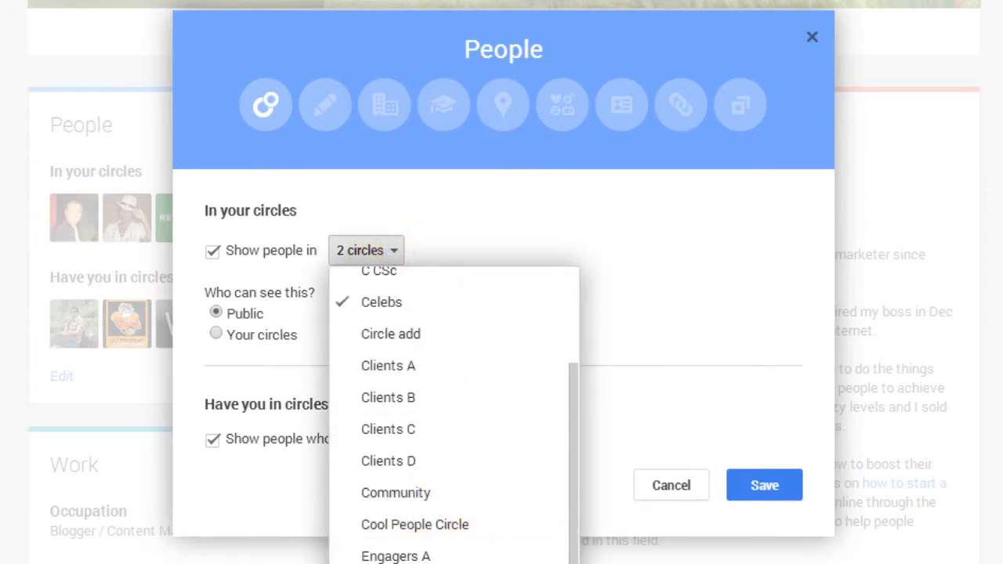
left_click(388, 428)
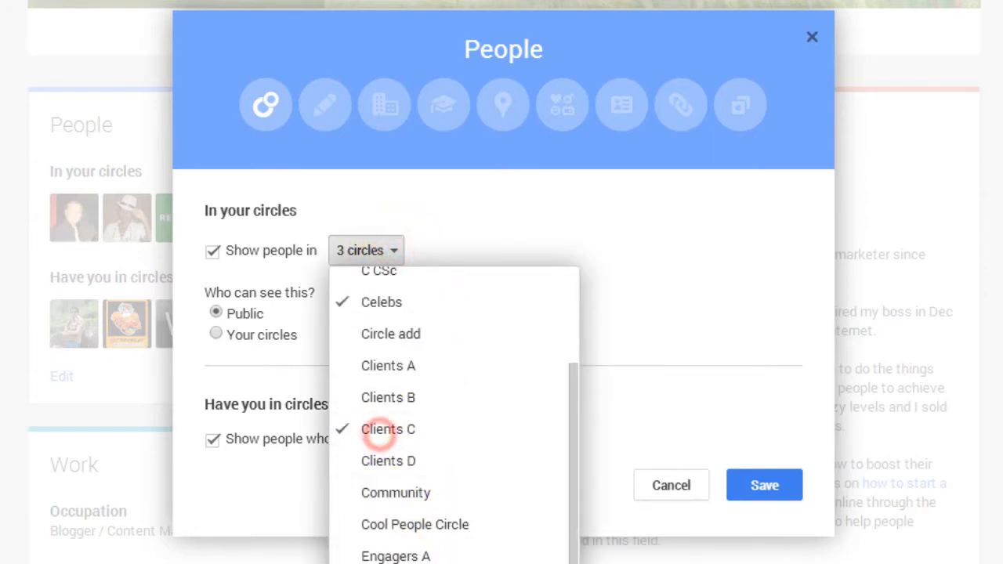
mouse_move(388, 461)
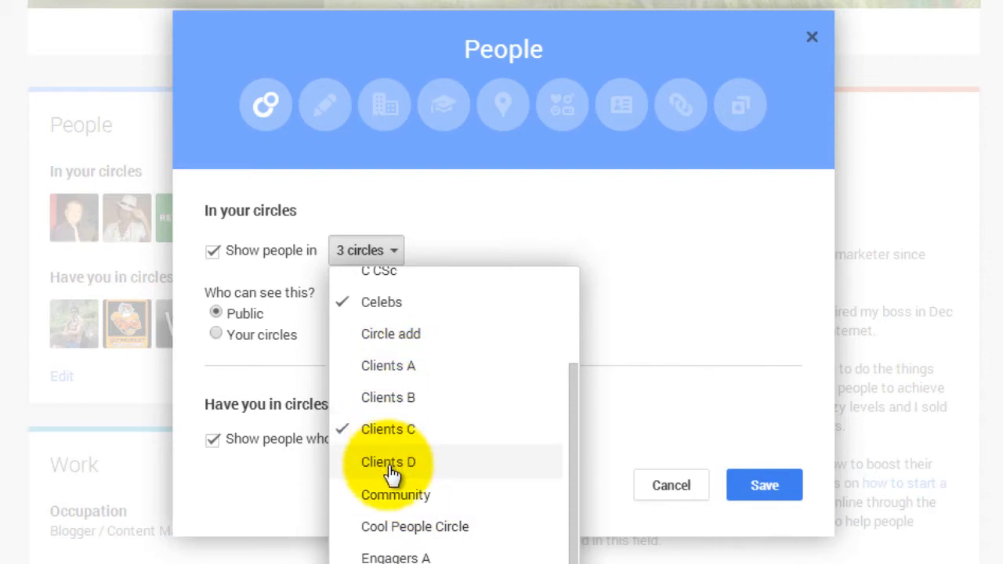
left_click(388, 461)
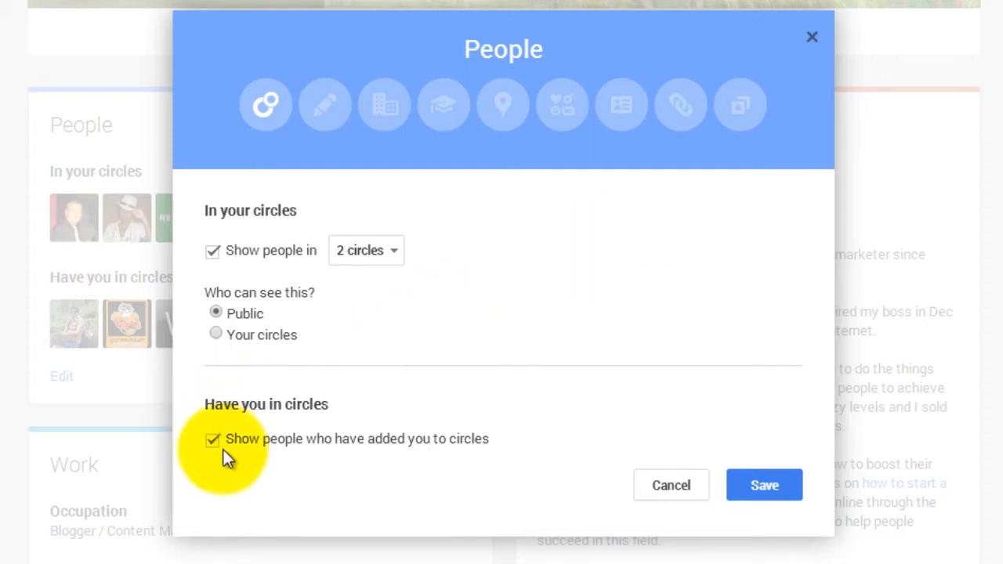
left_click(212, 438)
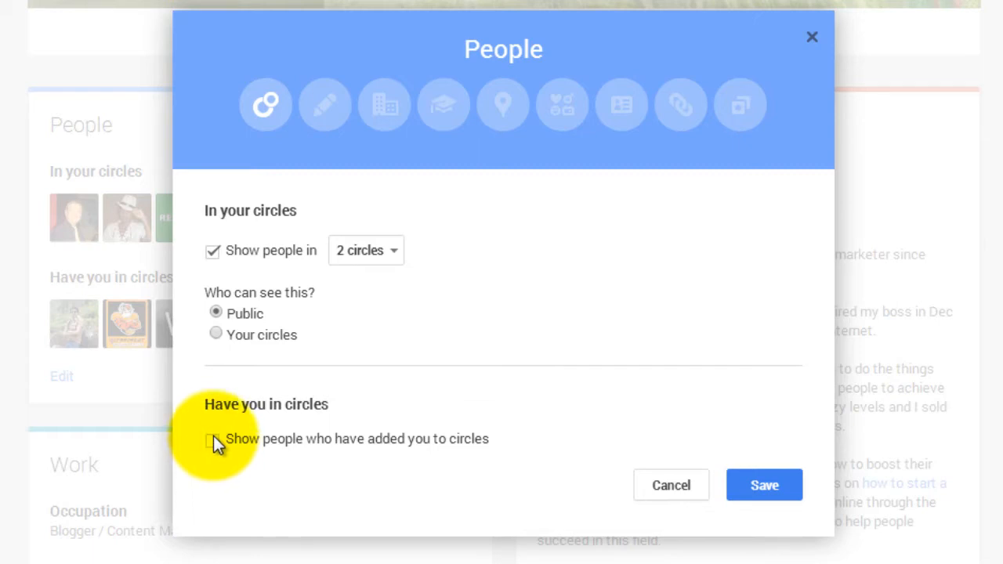
left_click(212, 439)
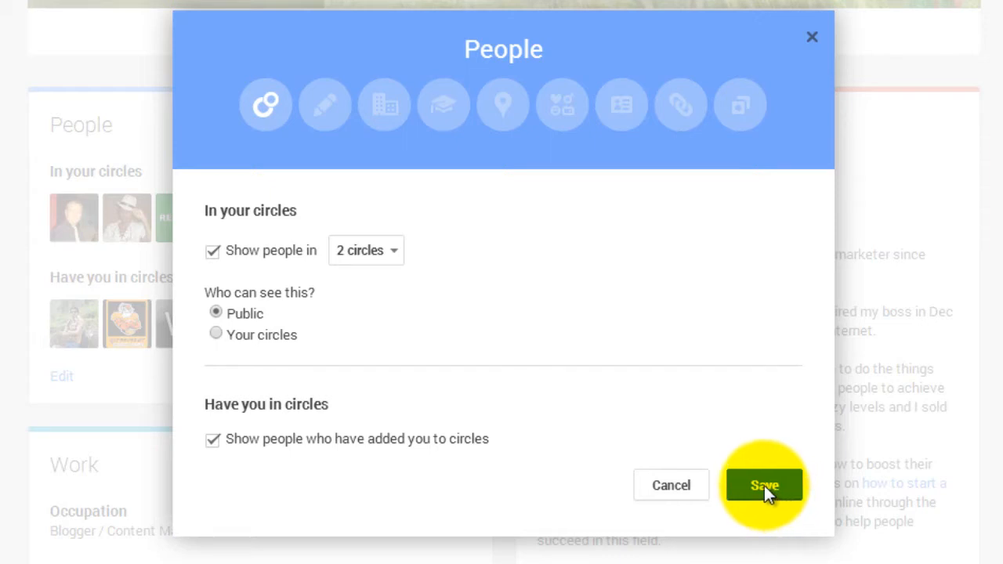
mouse_move(325, 104)
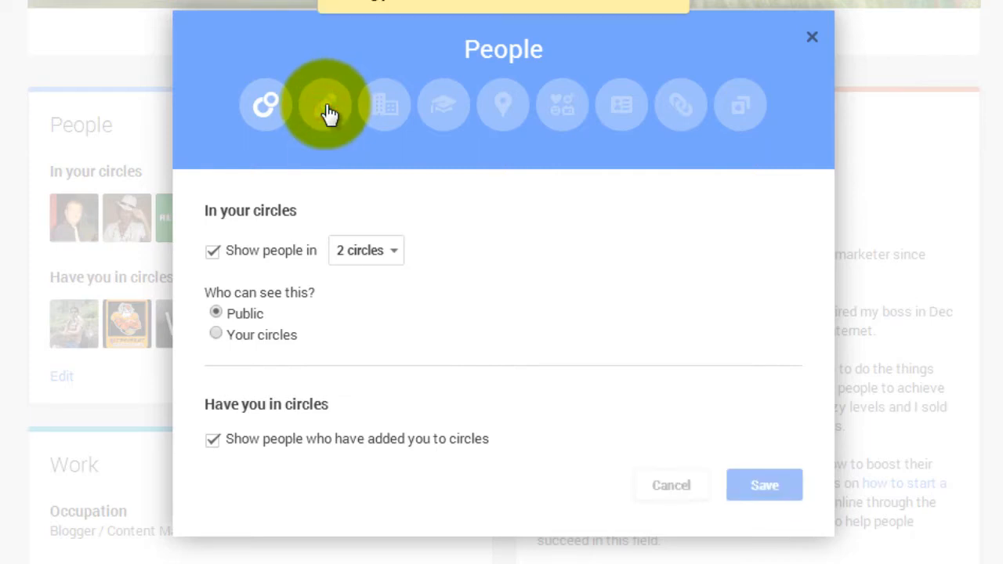
- Switch the profile editor from People to the Story section via the pencil icon
left_click(324, 104)
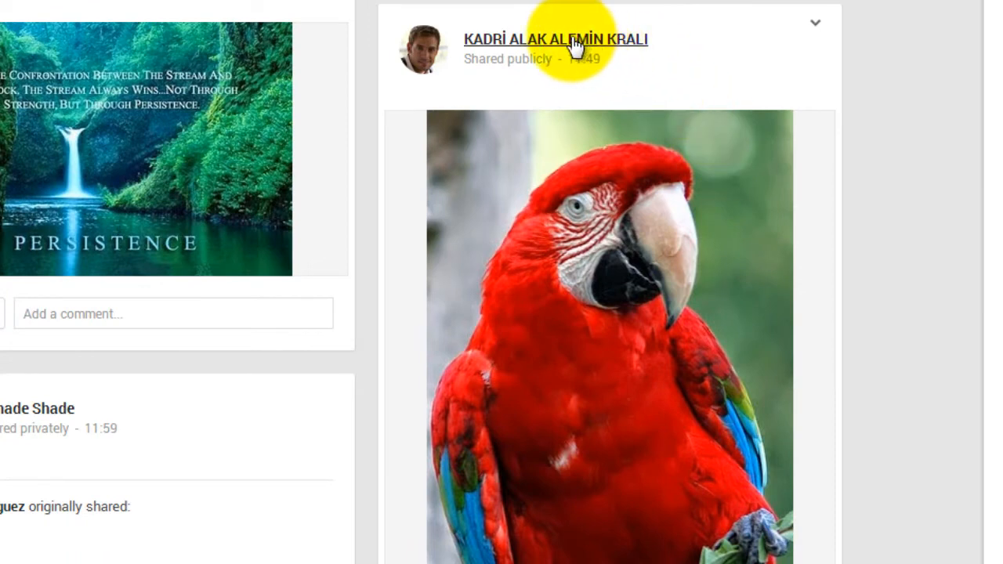
mouse_move(556, 39)
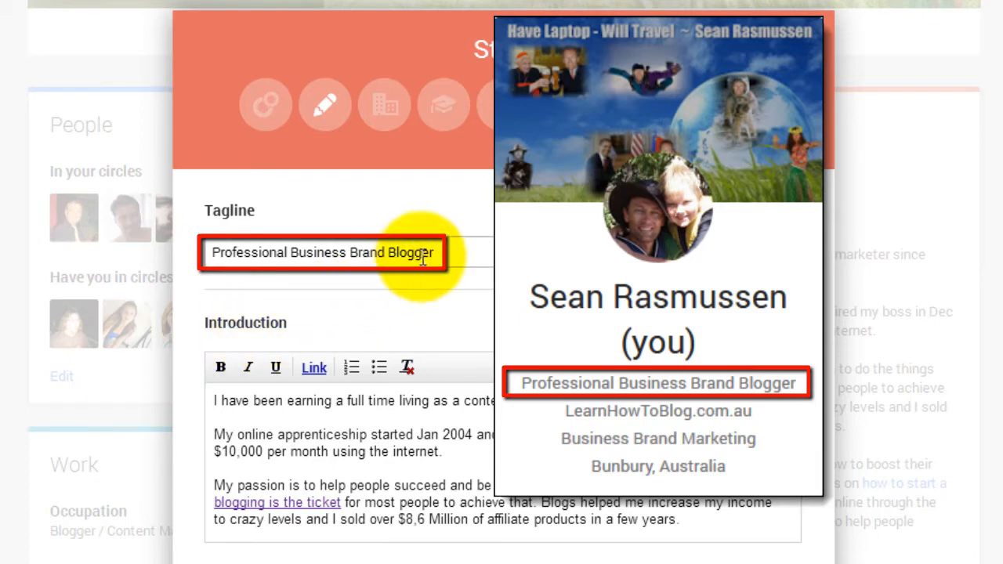
triple_click(321, 252)
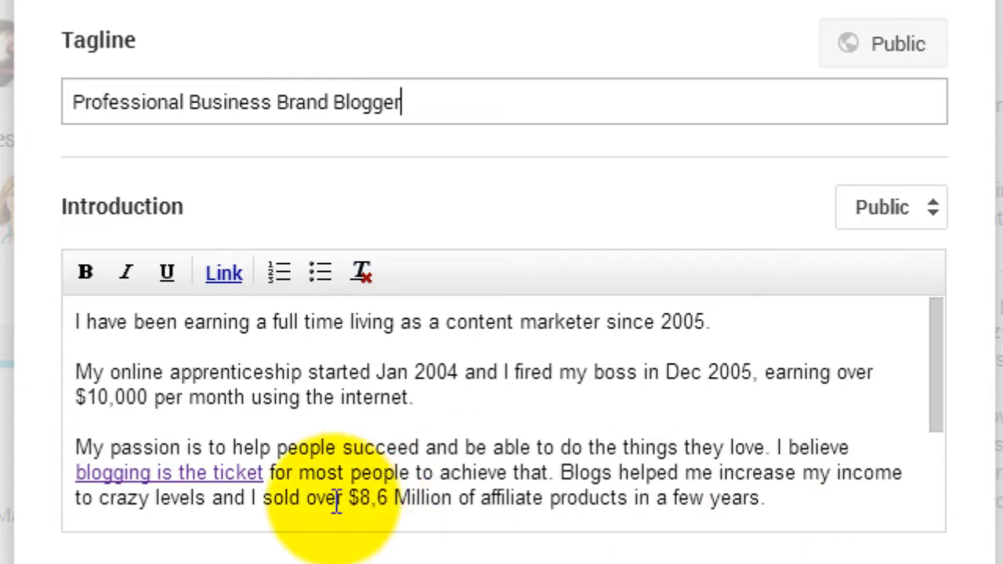
double_click(169, 473)
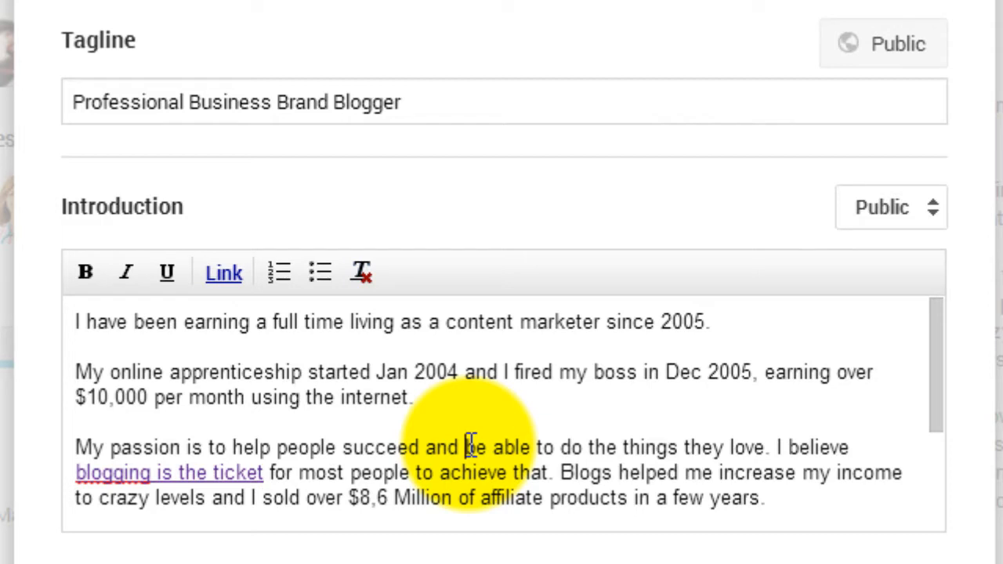
scroll("down", 3)
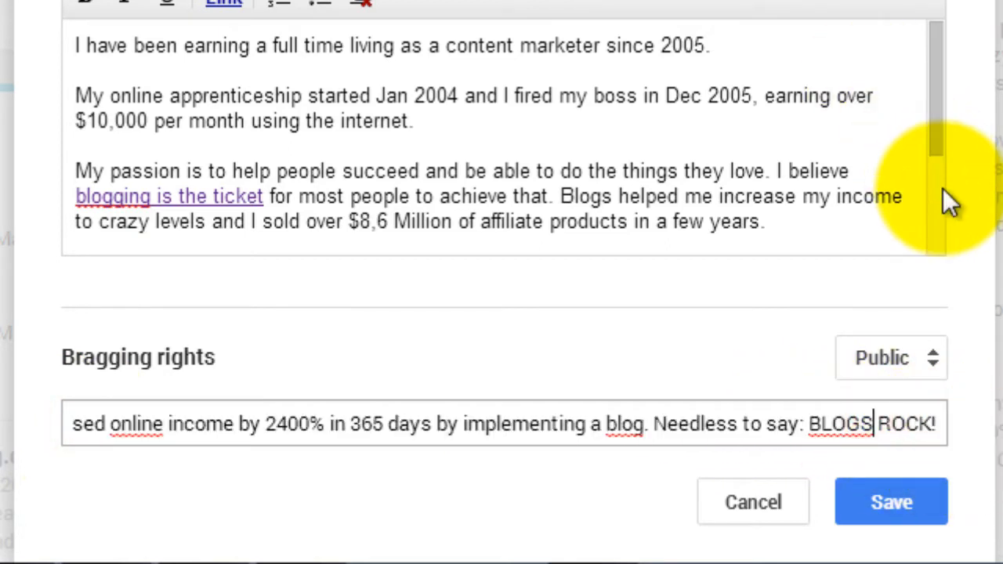
mouse_move(891, 503)
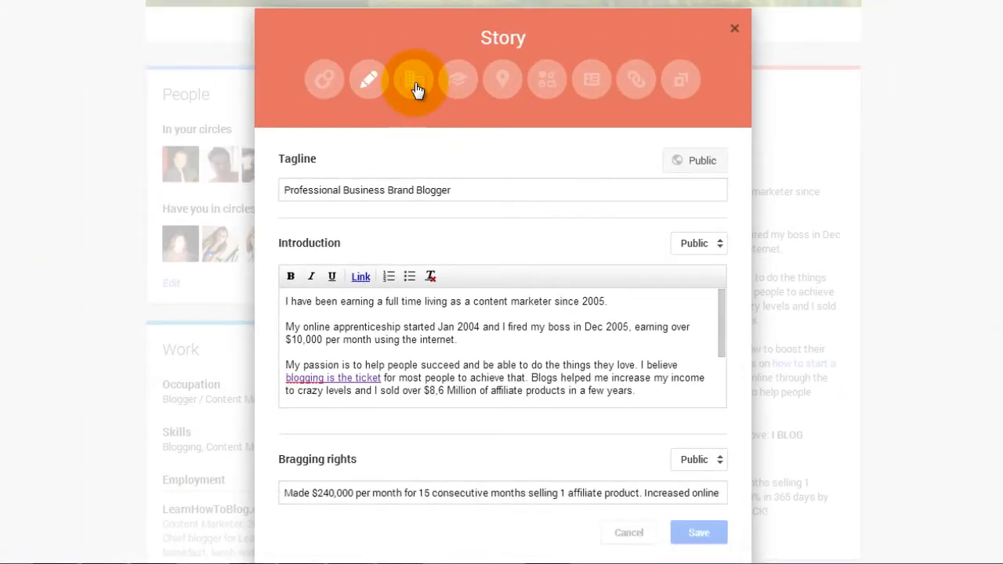
- Review the Work fields, then move on to the existing Education school entry
left_click(412, 78)
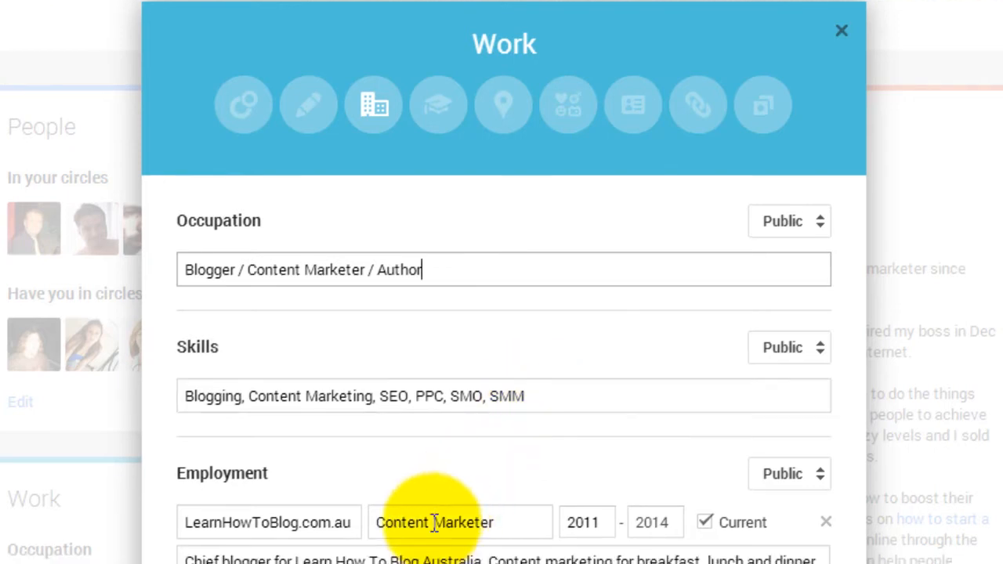
scroll("down", 3)
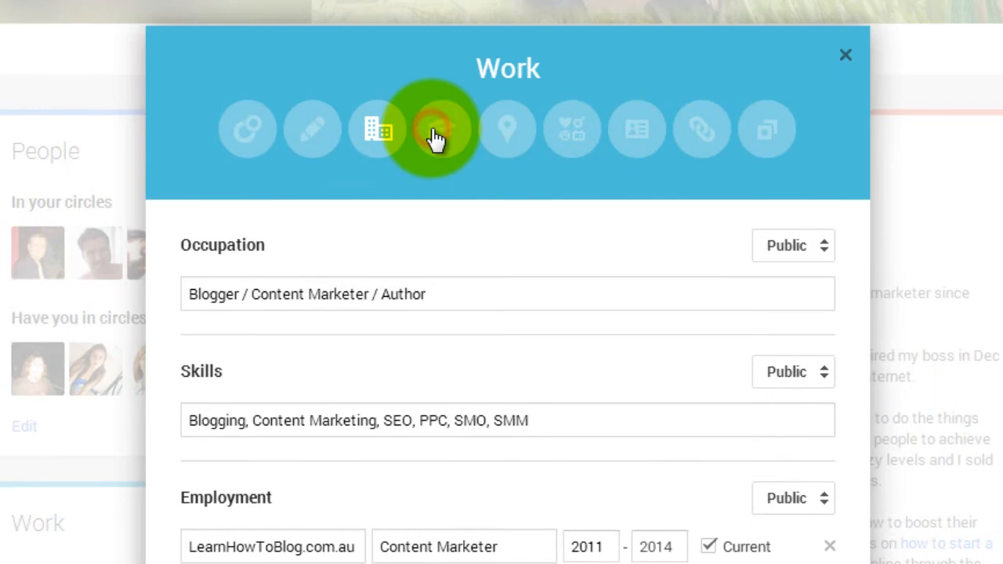
left_click(441, 128)
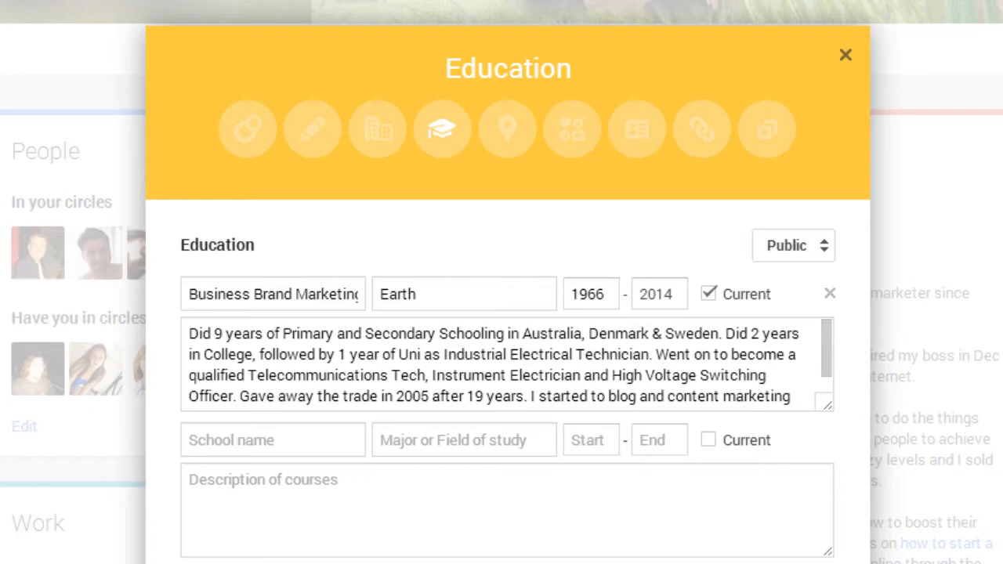
mouse_move(501, 133)
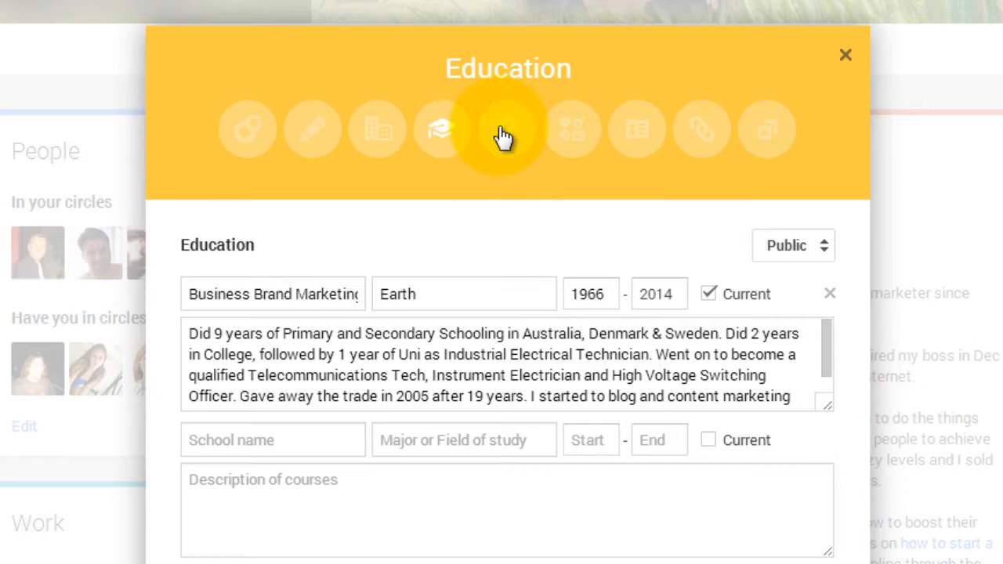
- Pass Places lived to reach Basic Information, keeping relationship status Married
left_click(507, 129)
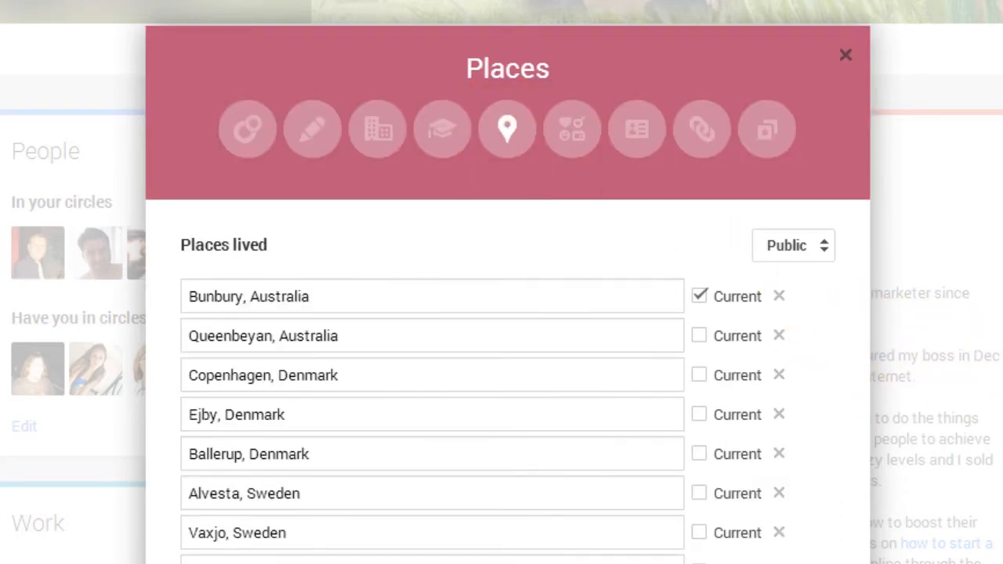
scroll("down", 3)
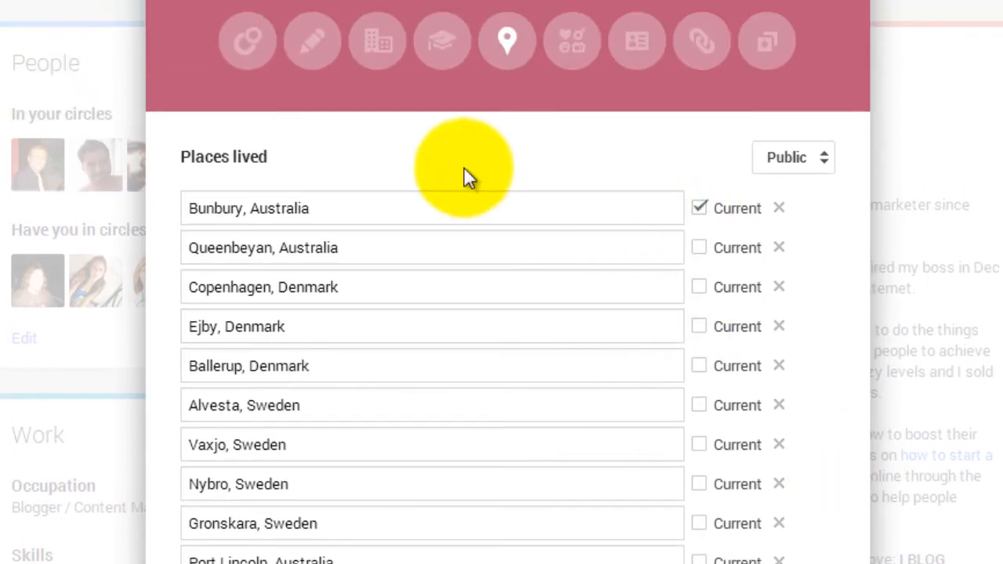
mouse_move(571, 41)
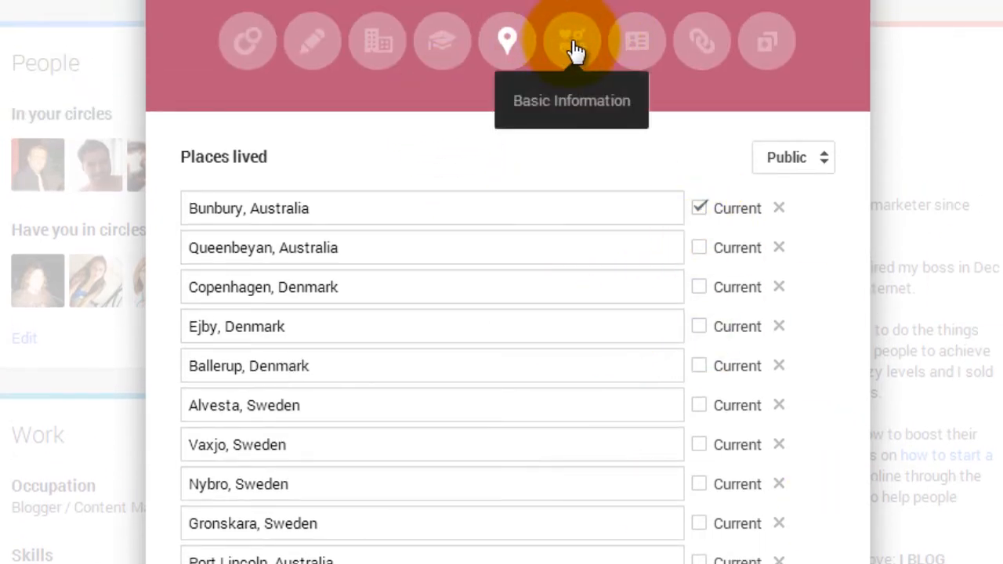
left_click(571, 41)
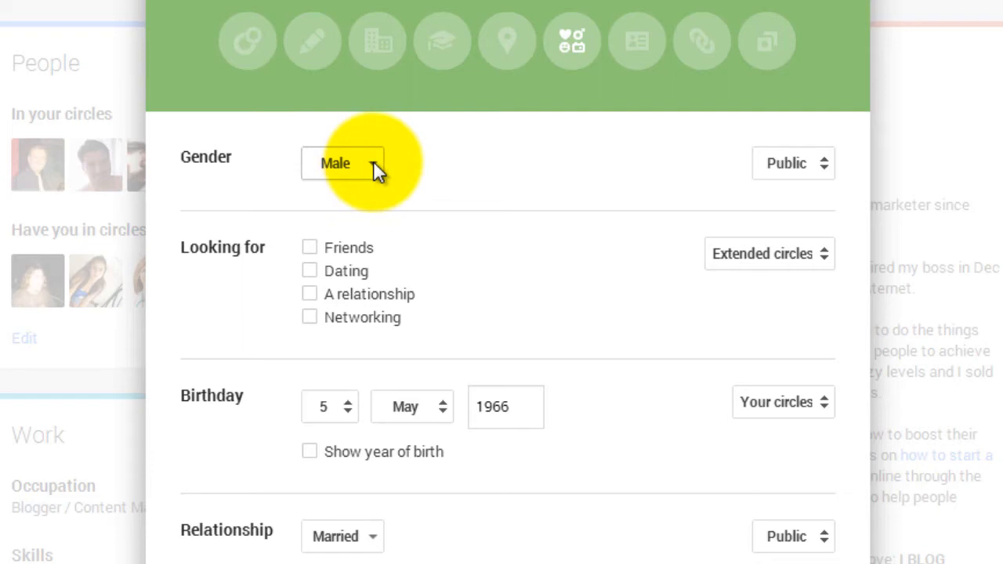
mouse_move(313, 263)
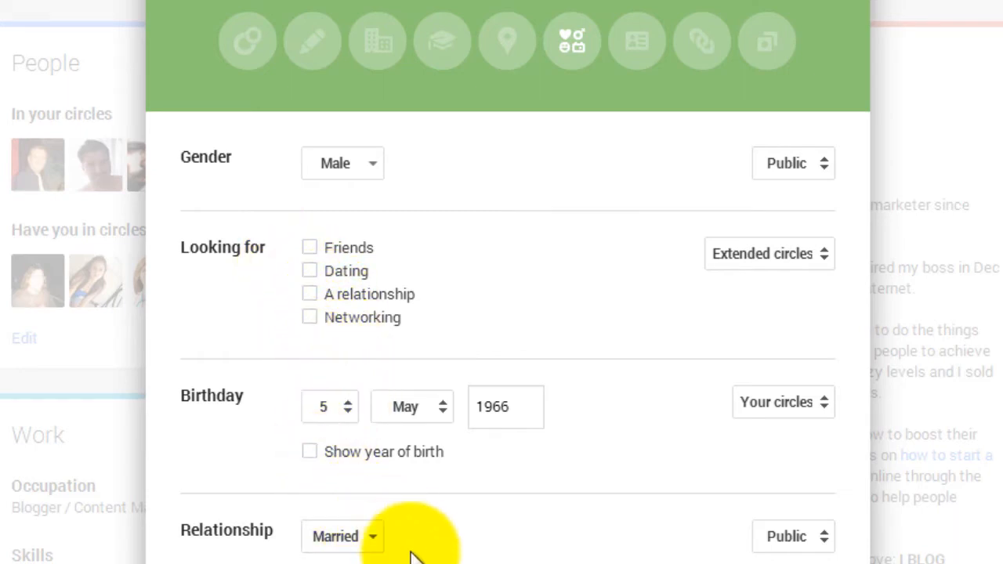
left_click(341, 536)
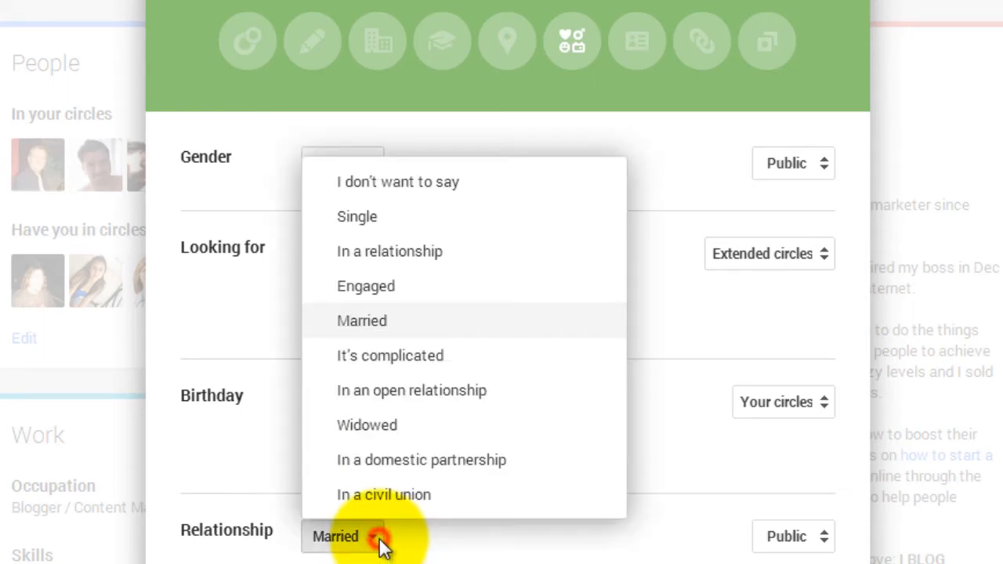
left_click(362, 320)
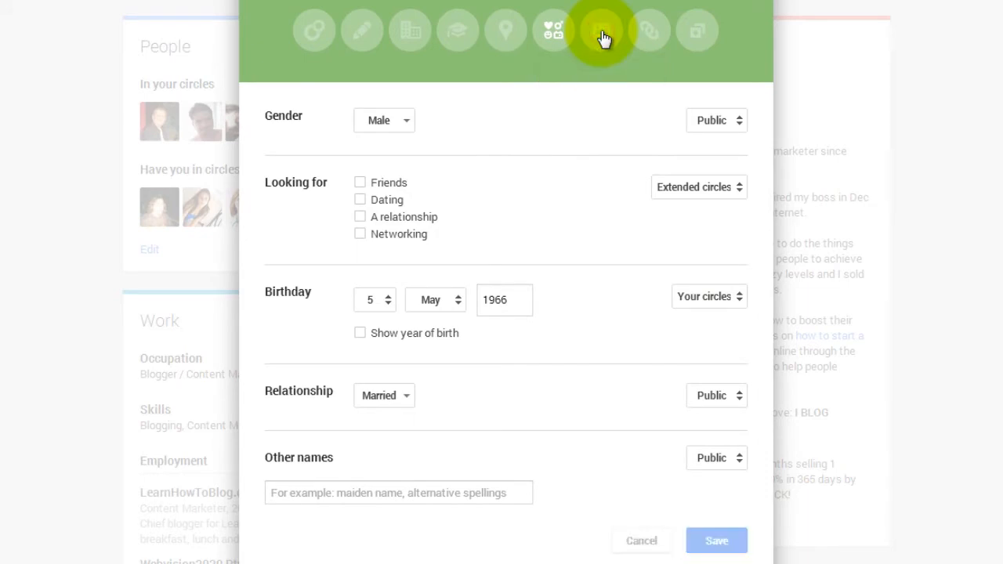
- Review Contact Information, keeping work contact visibility at Your circles
left_click(601, 30)
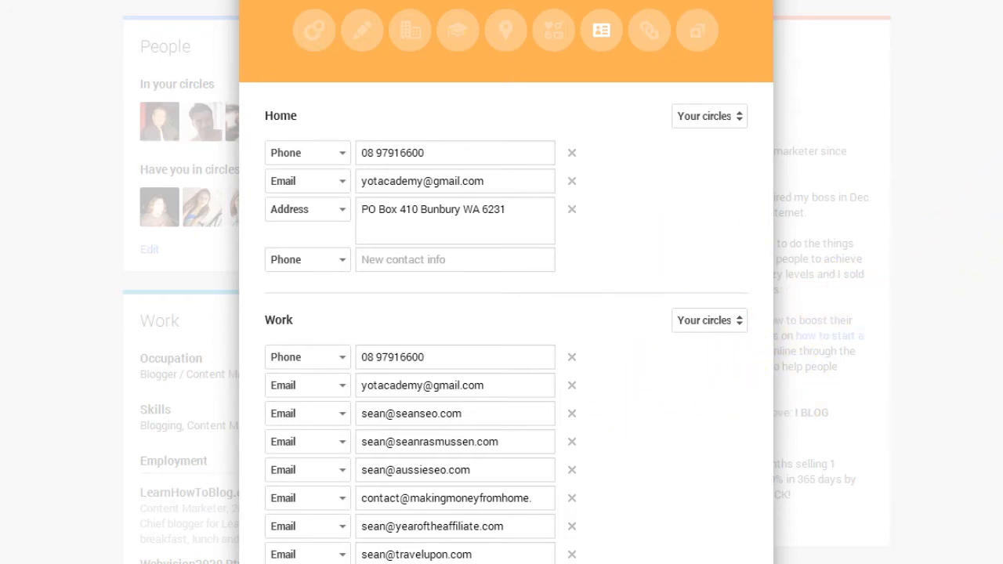
scroll("down", 3)
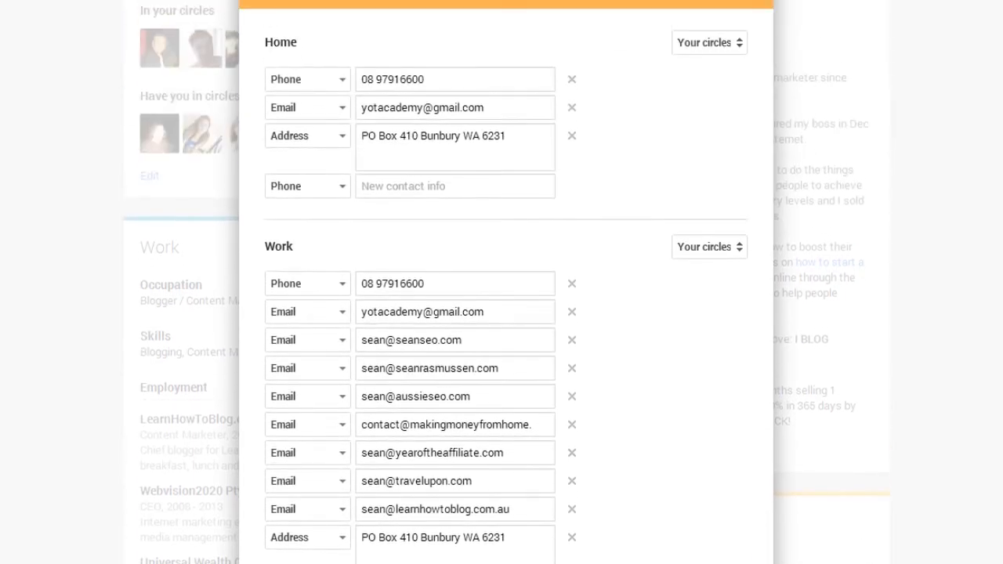
scroll("down", 3)
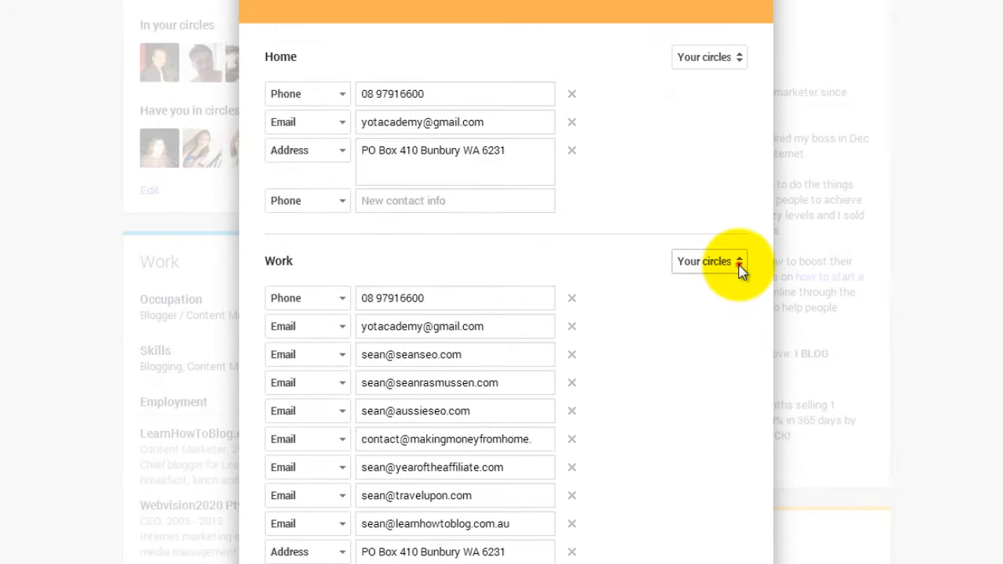
left_click(708, 261)
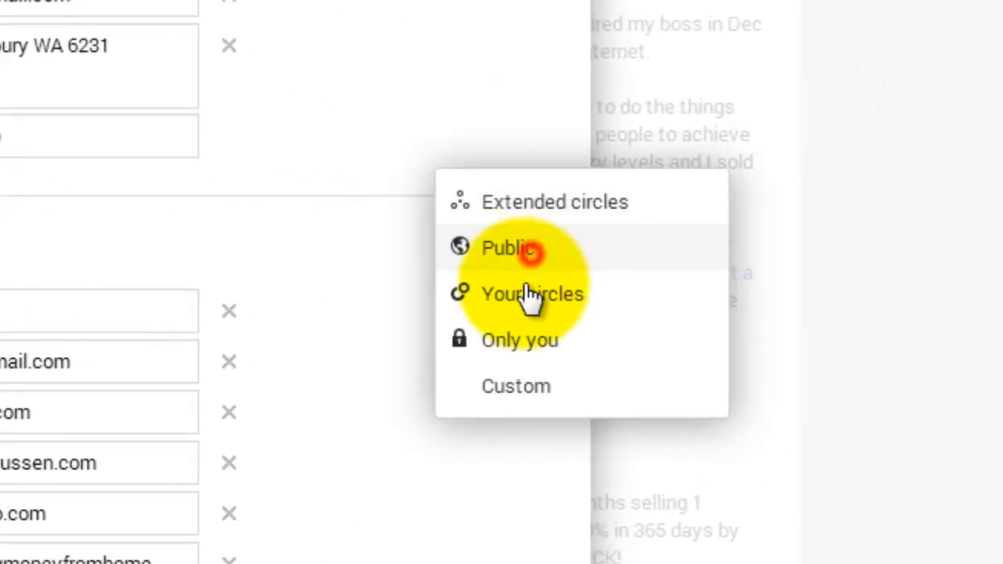
left_click(532, 293)
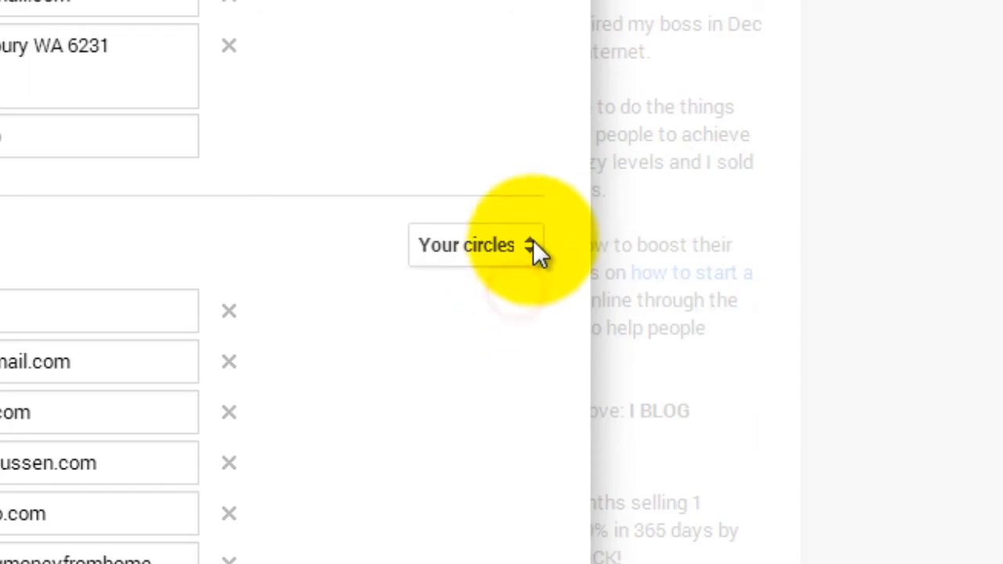
left_click(466, 245)
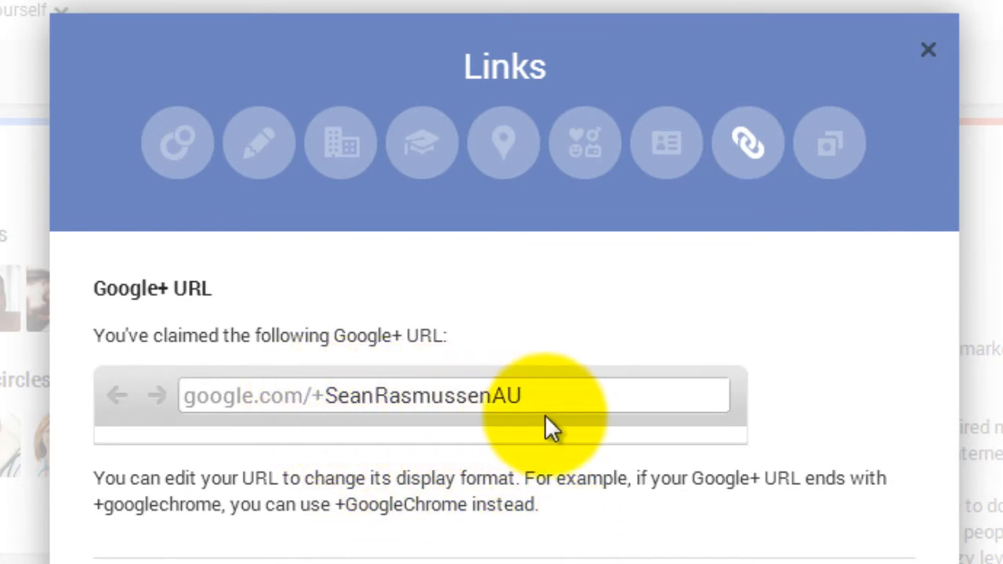
- Inspect the claimed custom URL name, then scroll down to the Other profiles list
double_click(509, 396)
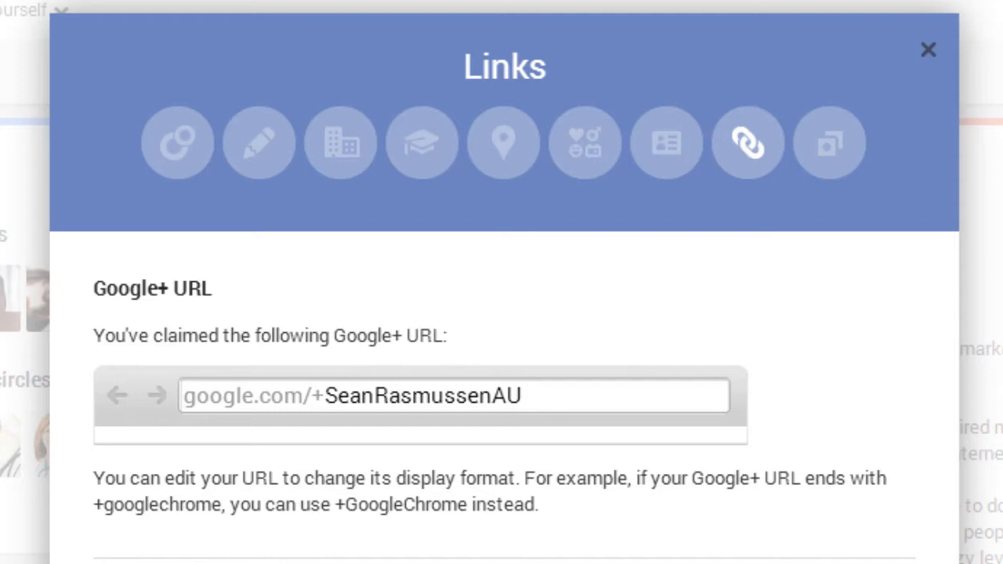
left_click(521, 396)
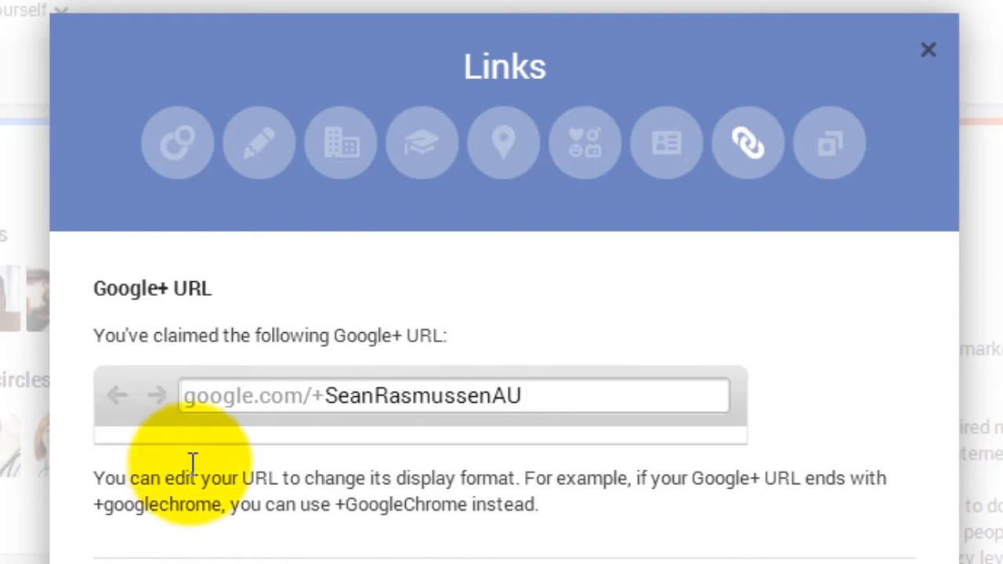
double_click(422, 396)
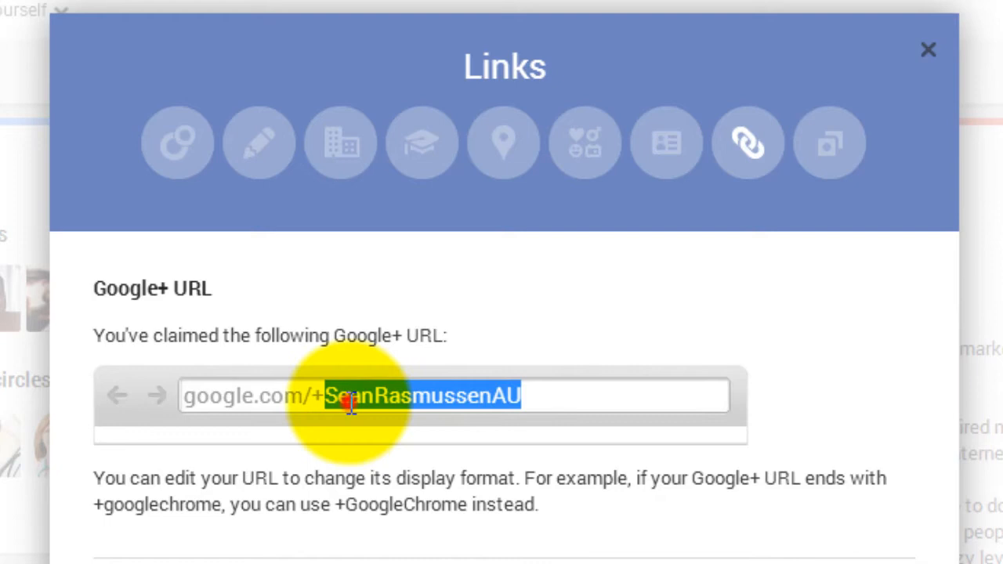
left_click(329, 396)
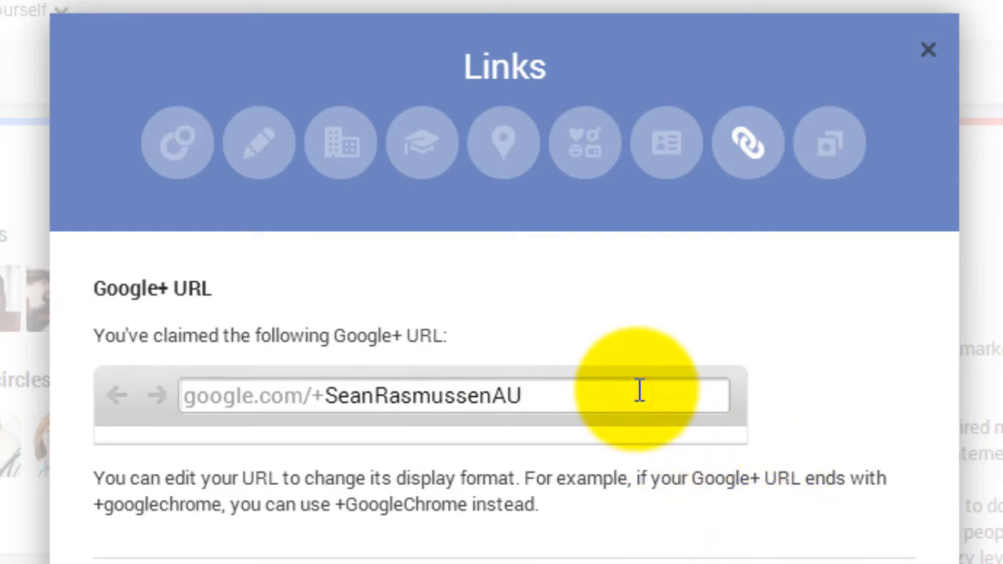
double_click(423, 396)
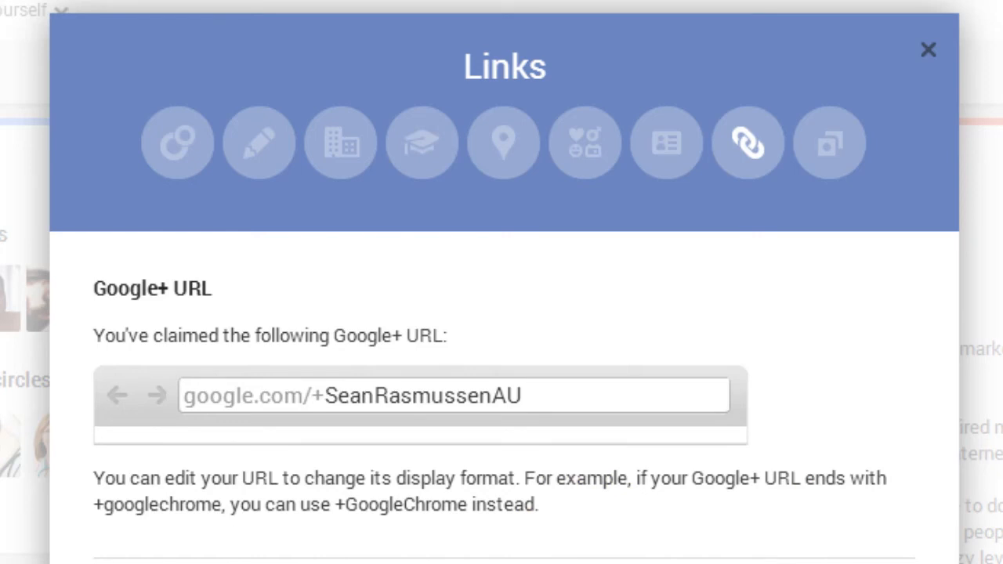
scroll("down", 3)
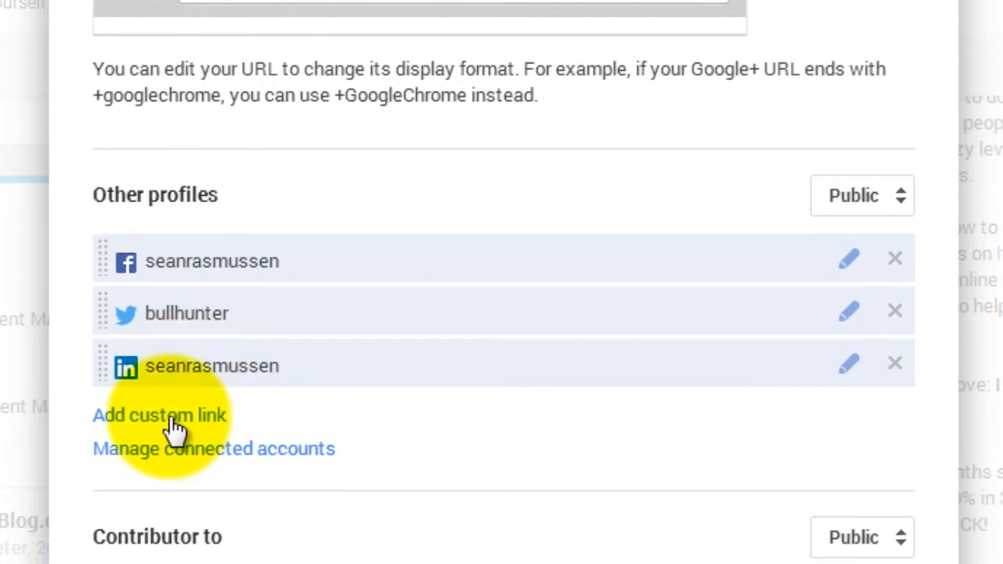
left_click(160, 416)
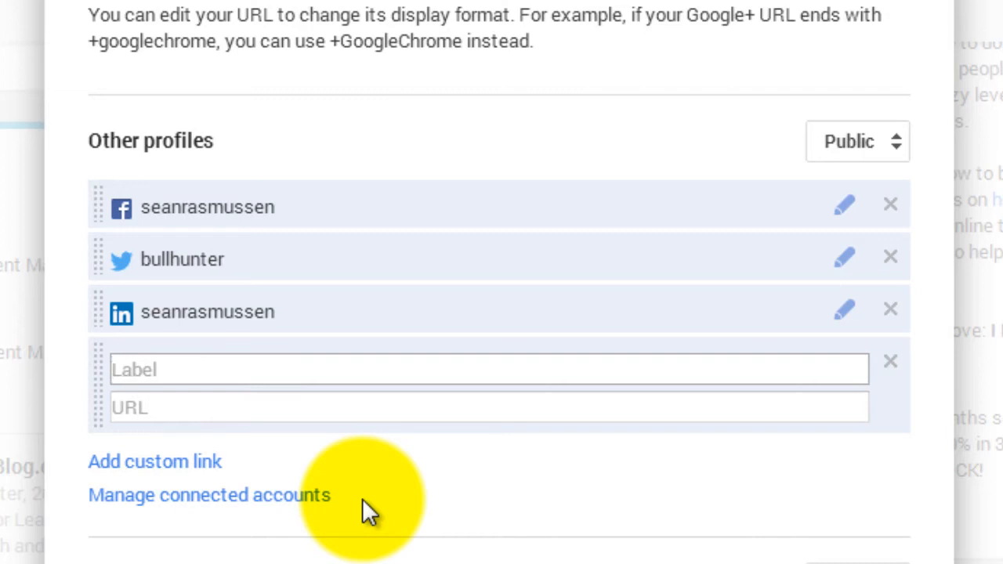
type("YouTube")
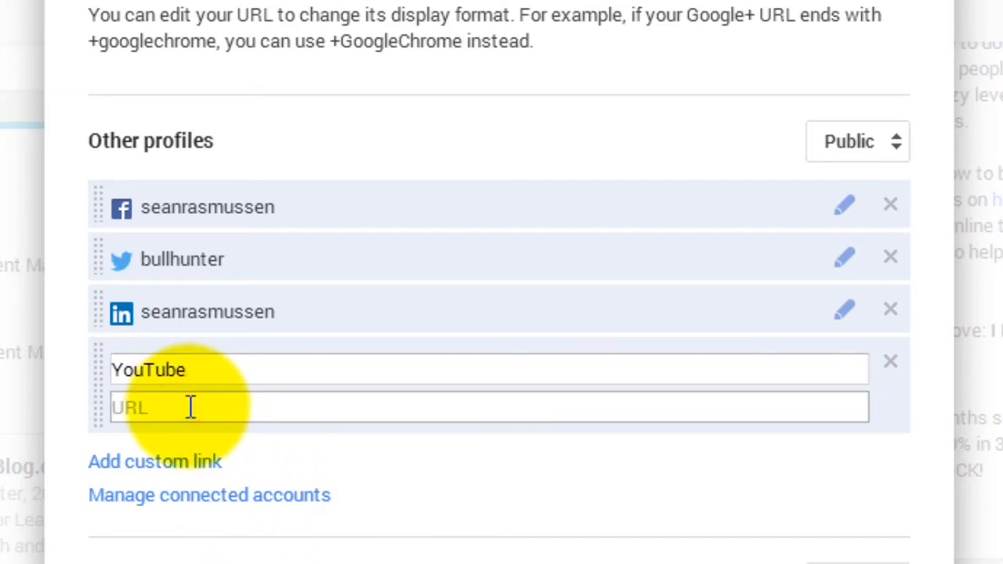
type("http://")
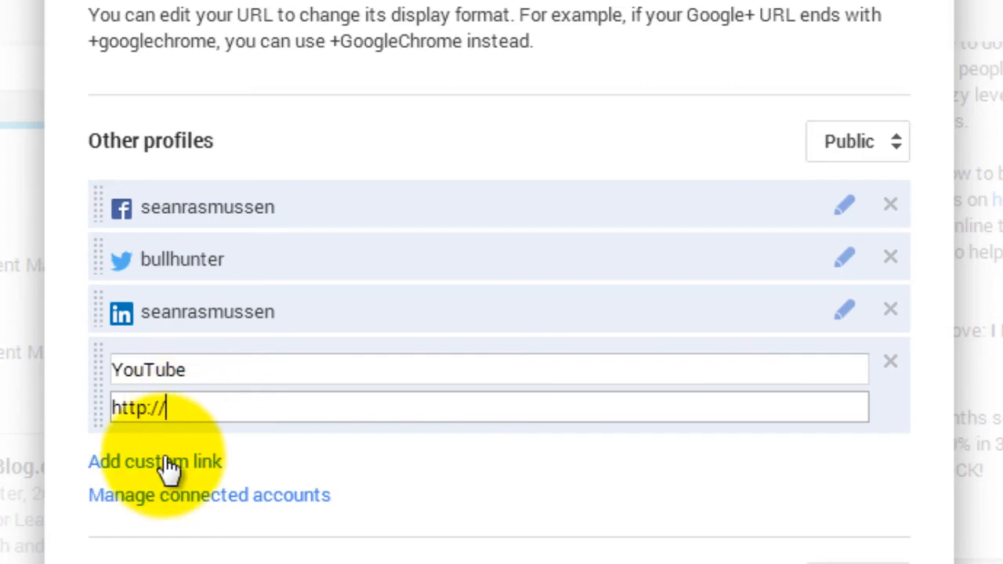
mouse_move(196, 470)
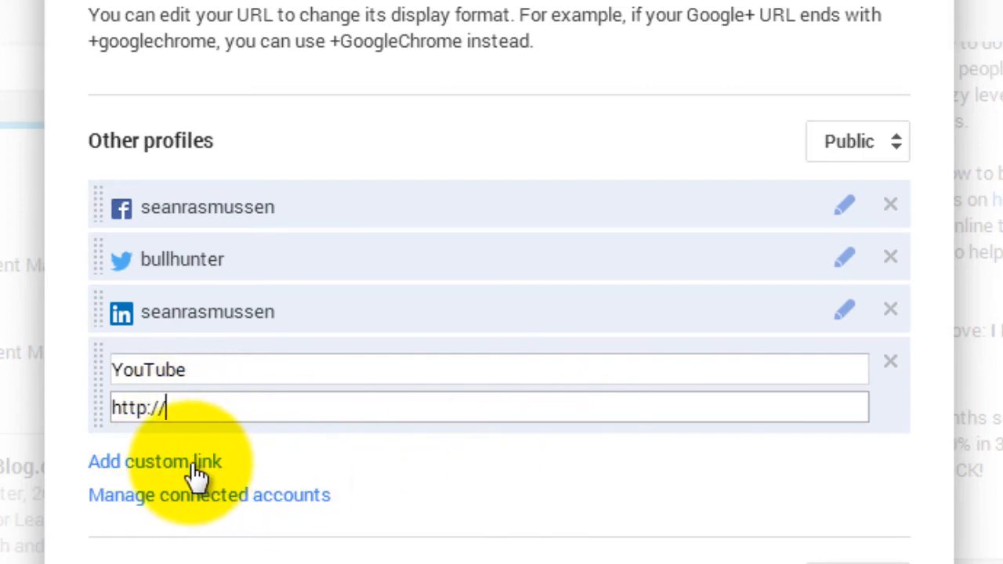
left_click(154, 460)
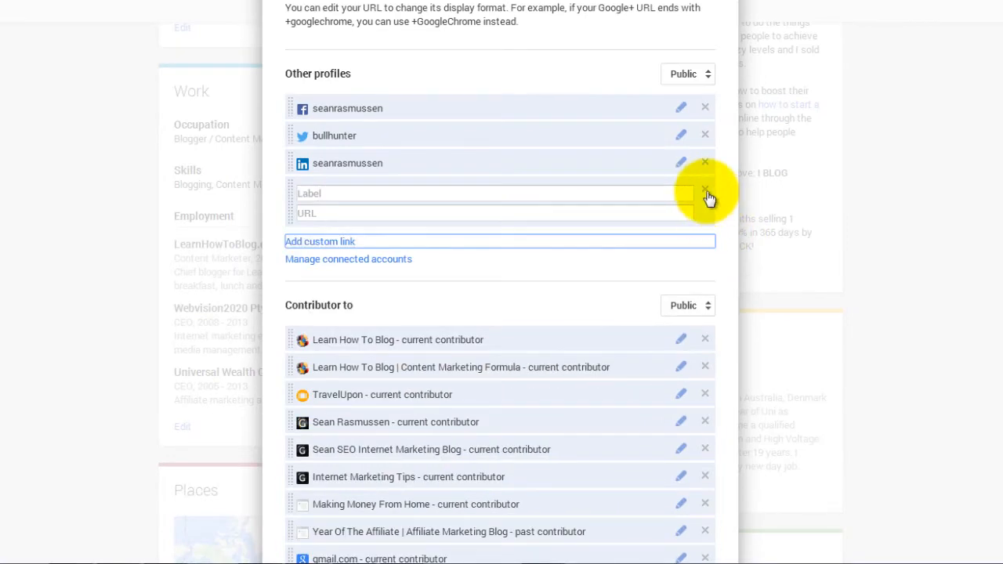
left_click(705, 194)
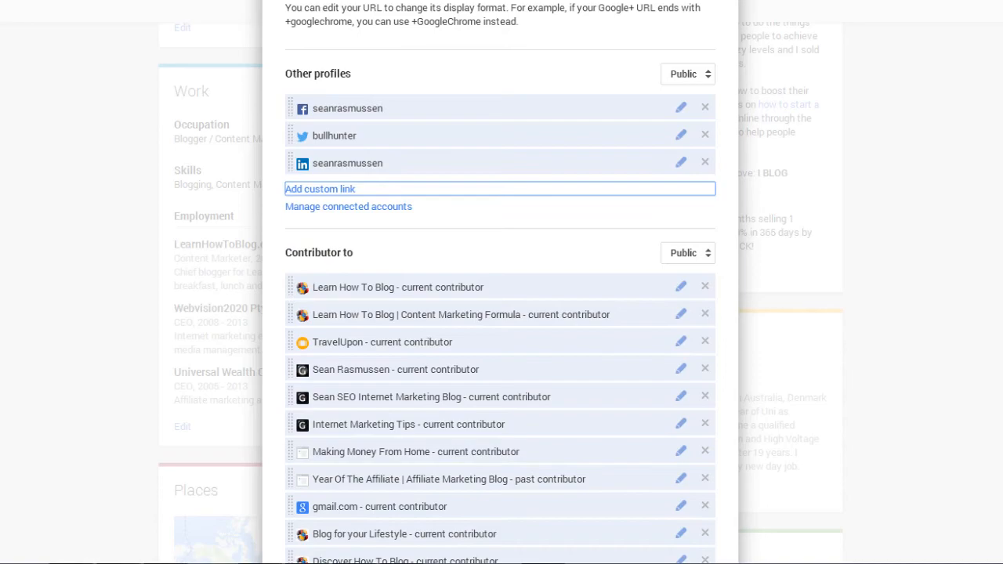
scroll("down", 3)
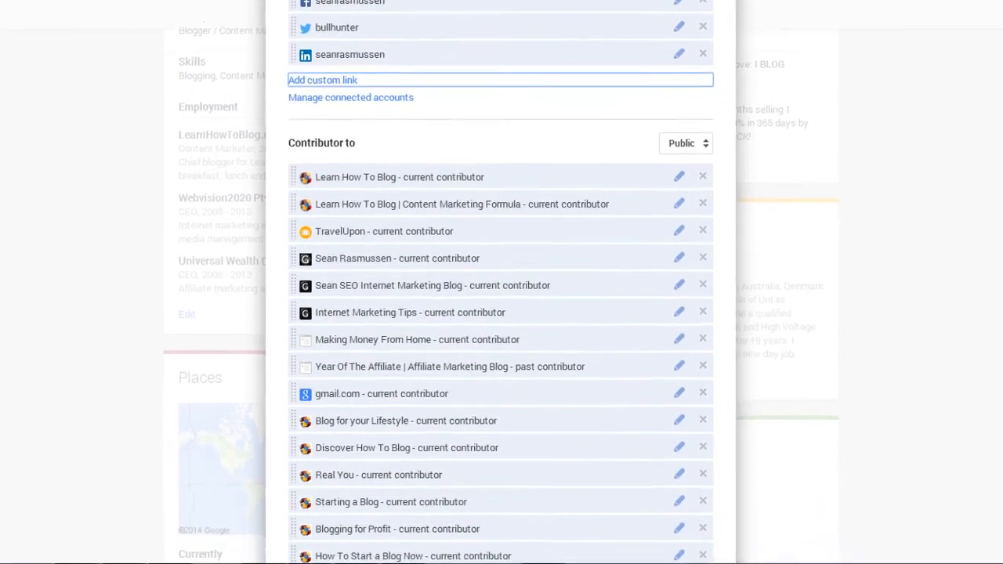
scroll("down", 3)
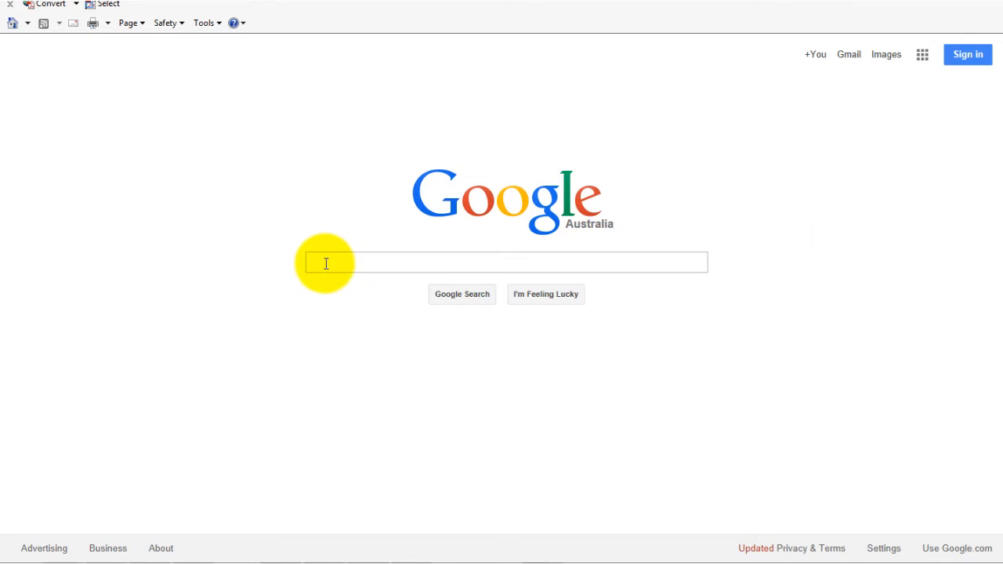
mouse_move(319, 264)
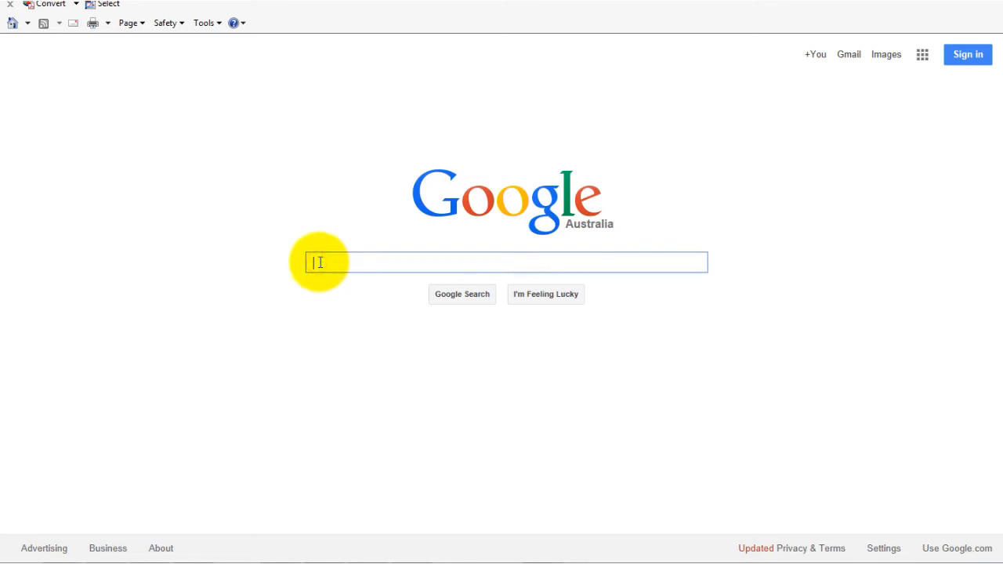
- Search Google for 'Chalk as a Content Marketing Tool', then enter the query 'Google Plus on Blog World'
type("Chalk as a Content Marketing Tool")
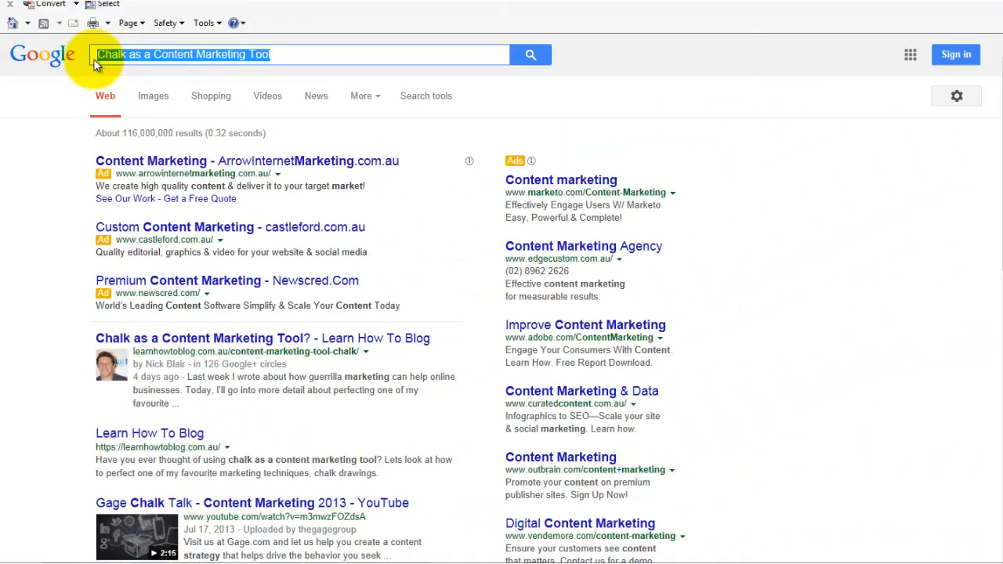
type("Google Plus on Blog World")
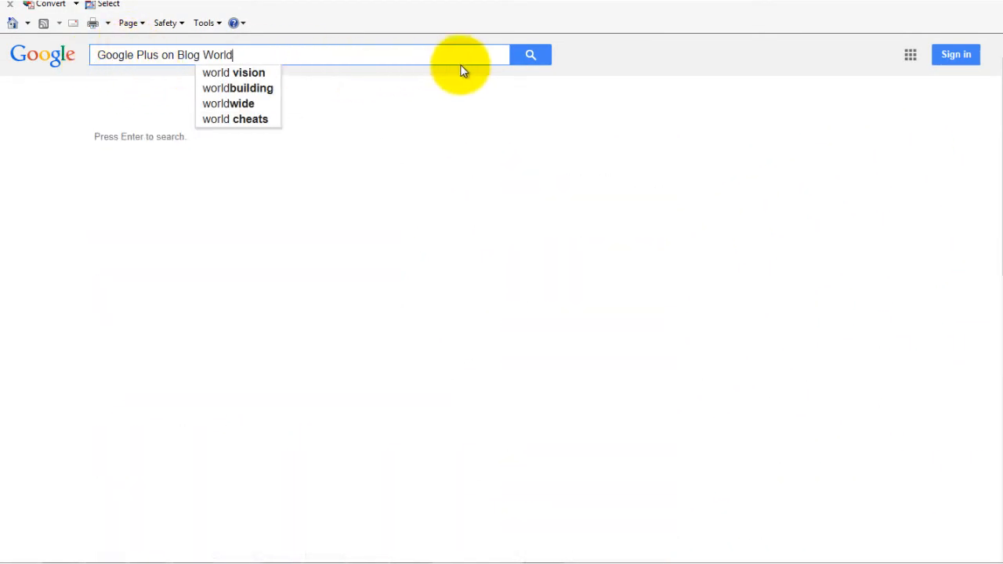
- Run the 'Google Plus on Blog World' search, led by the Learn How To Blog G+ Course page
left_click(531, 54)
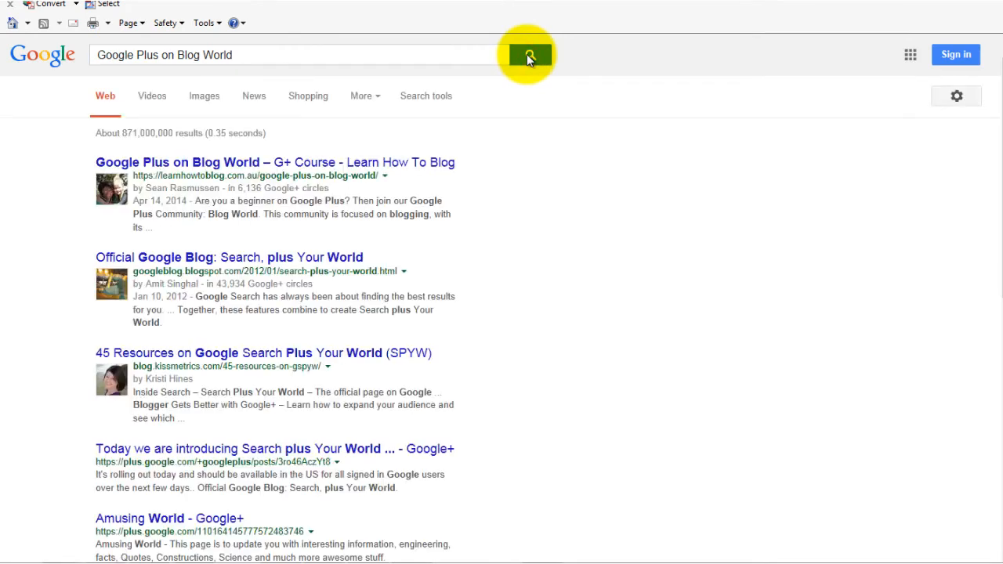
mouse_move(357, 349)
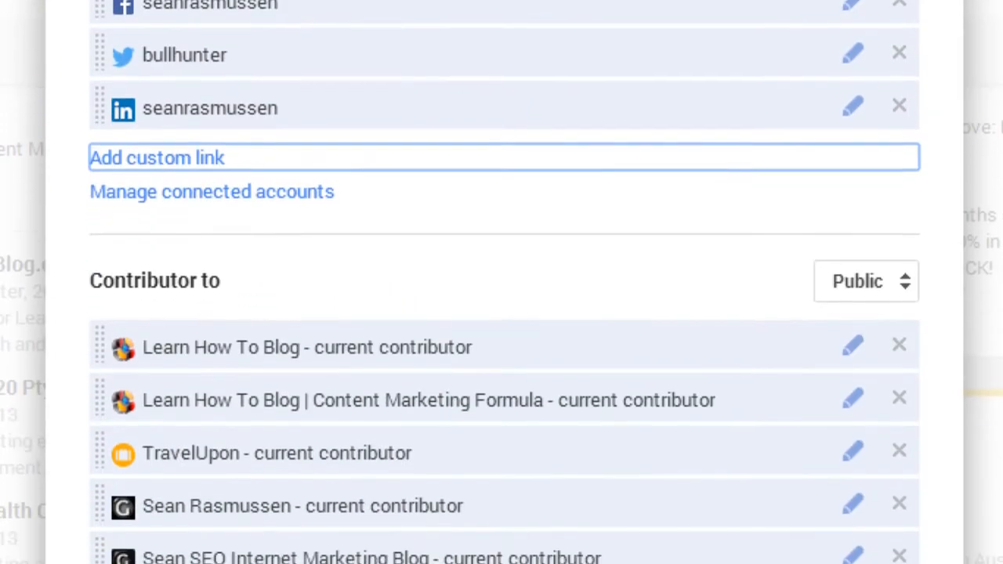
scroll("down", 3)
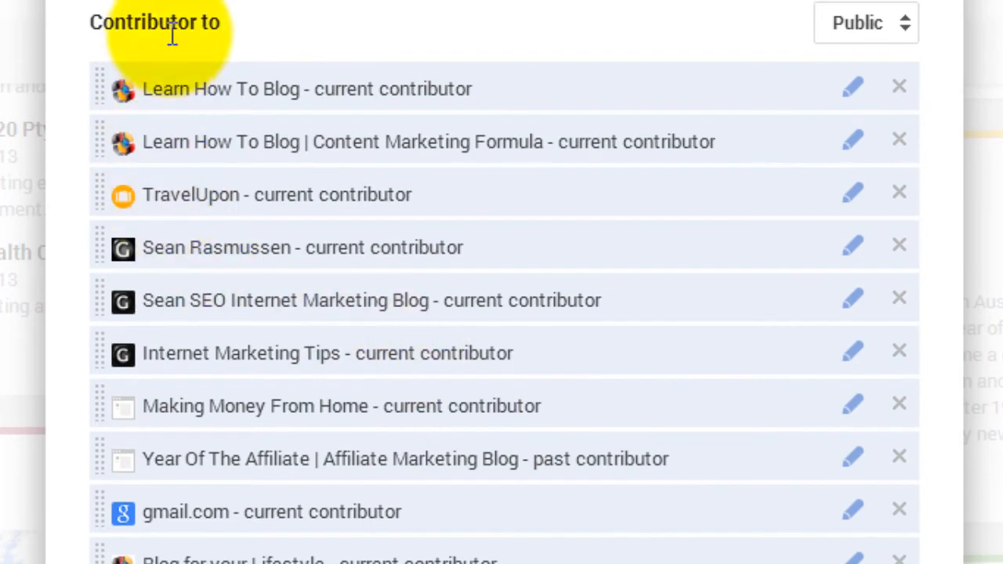
mouse_move(180, 51)
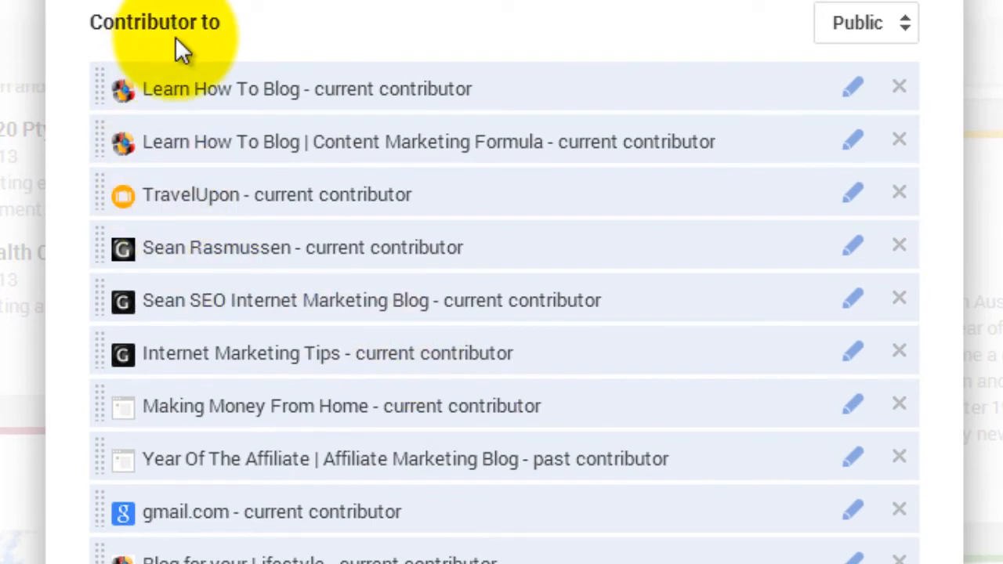
mouse_move(192, 54)
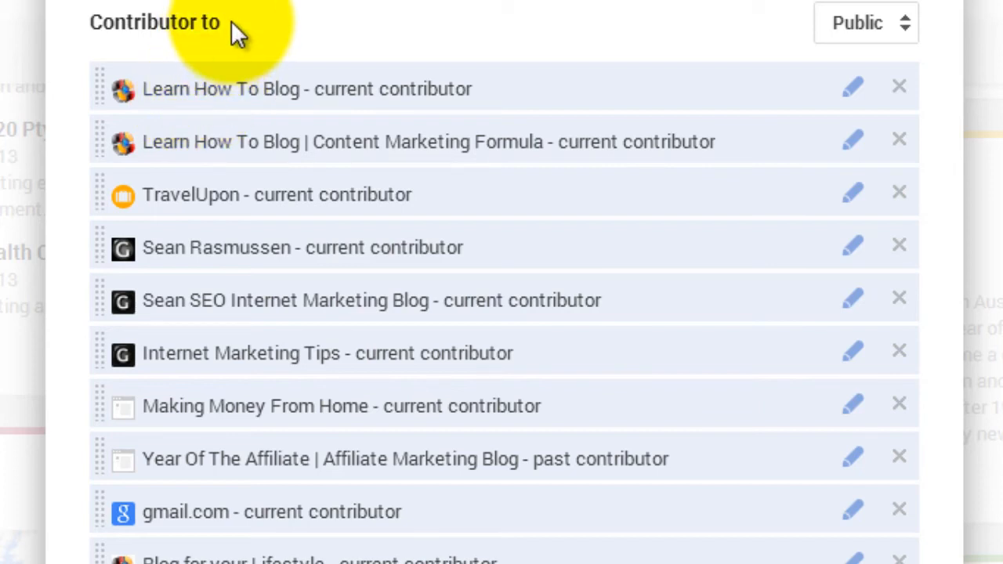
mouse_move(866, 22)
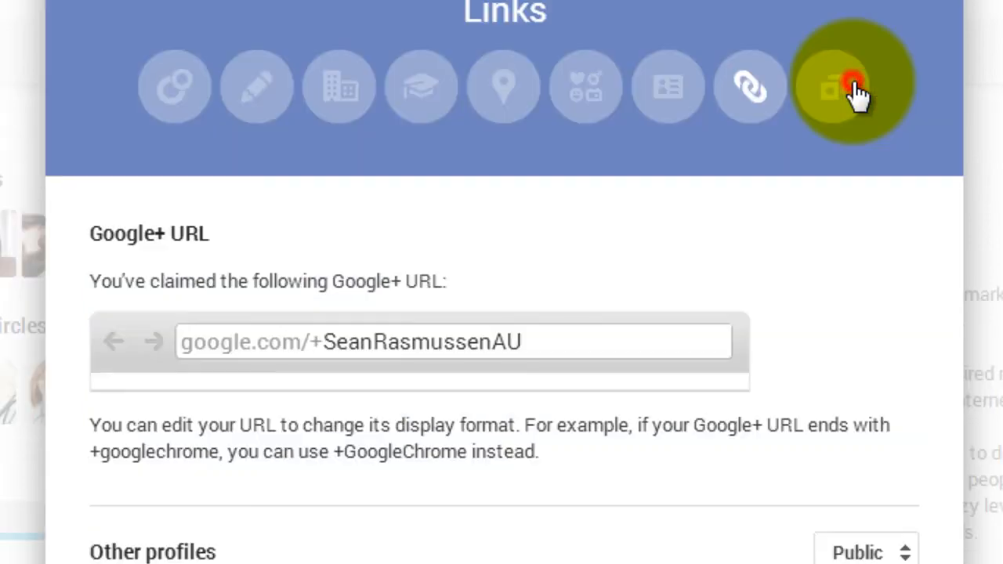
- Scroll down to the Learn How To Blog 'Contributor to' entries
scroll("down", 3)
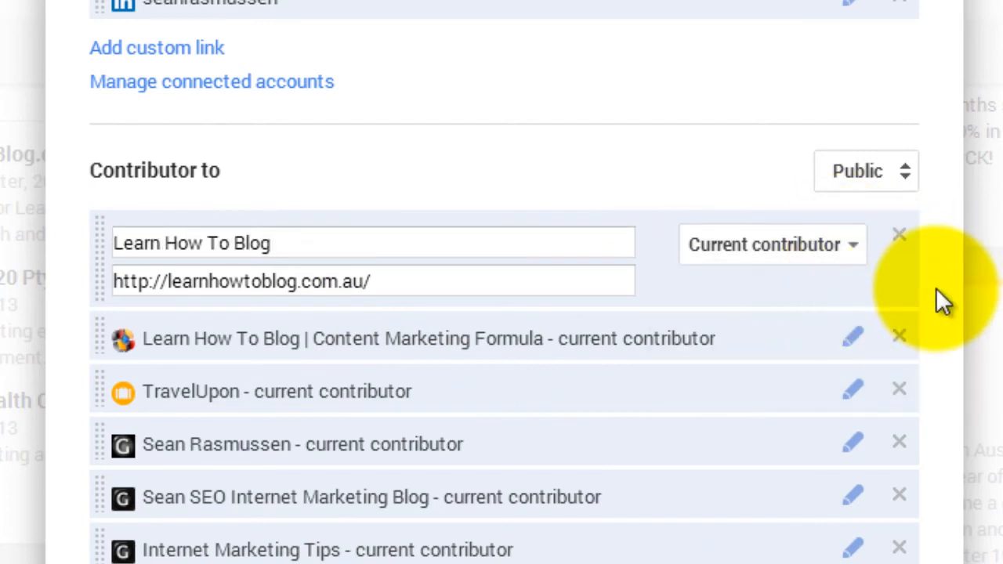
mouse_move(854, 339)
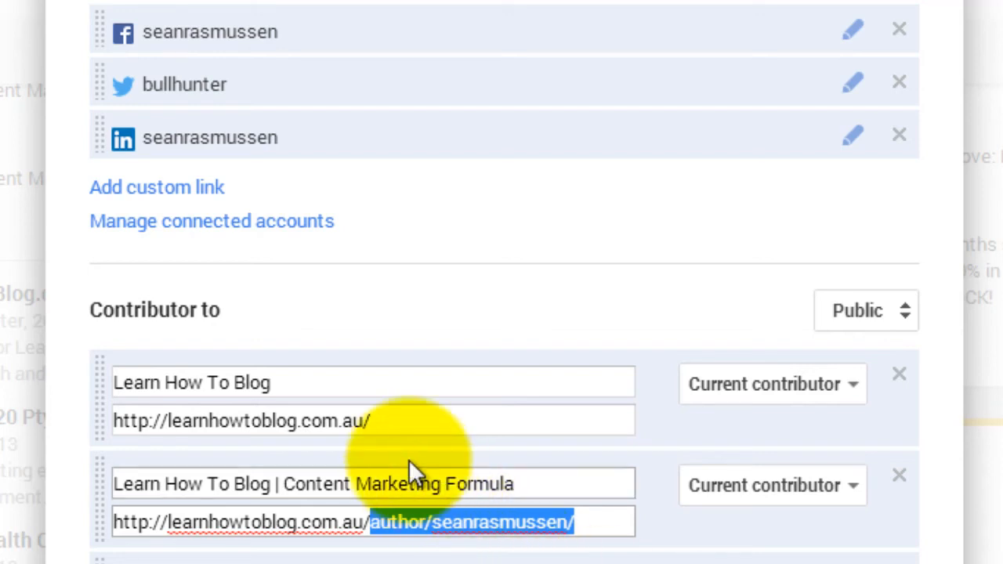
mouse_move(478, 411)
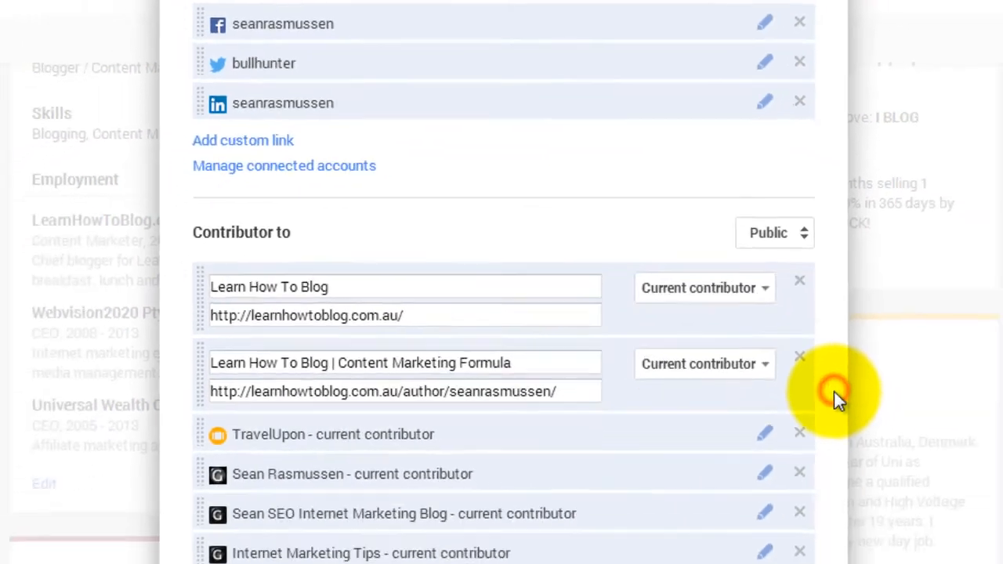
- Save the edited contributor links from the bottom of the Links dialog
scroll("down", 3)
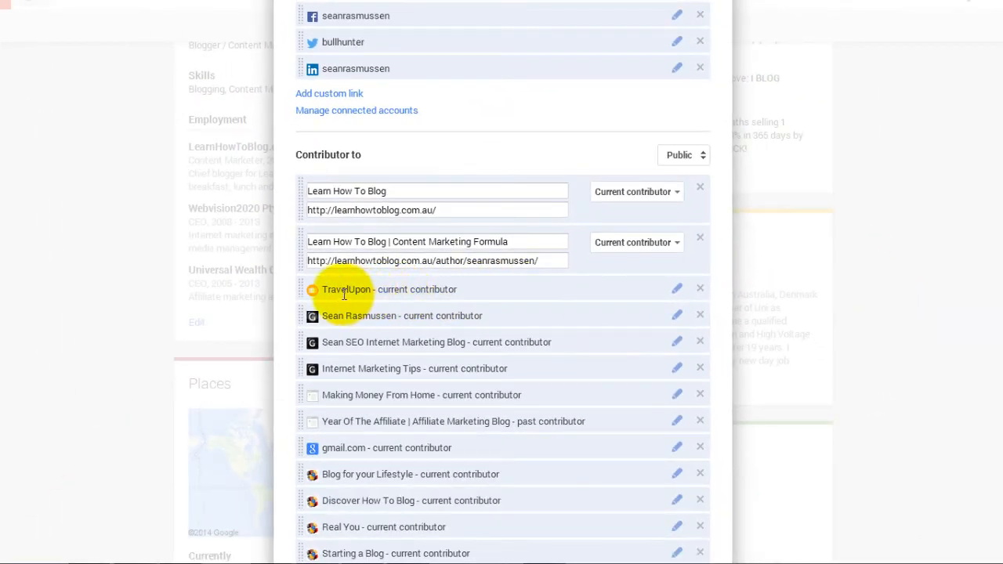
mouse_move(474, 517)
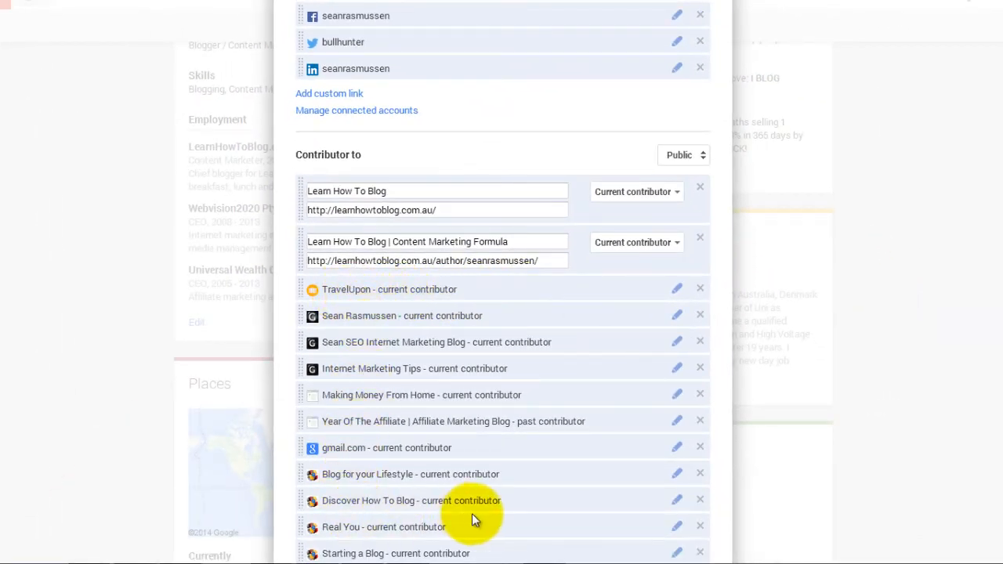
scroll("down", 3)
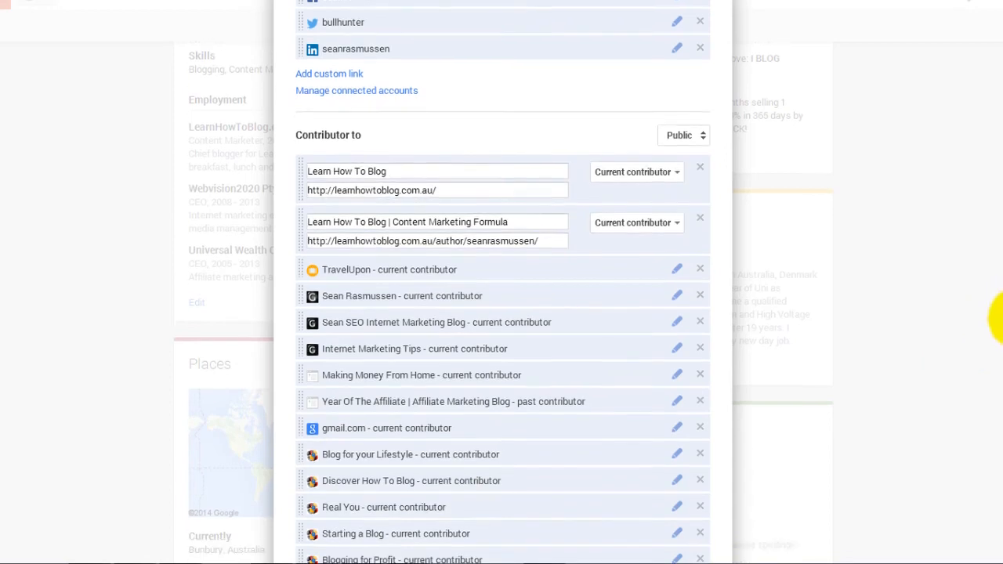
scroll("down", 3)
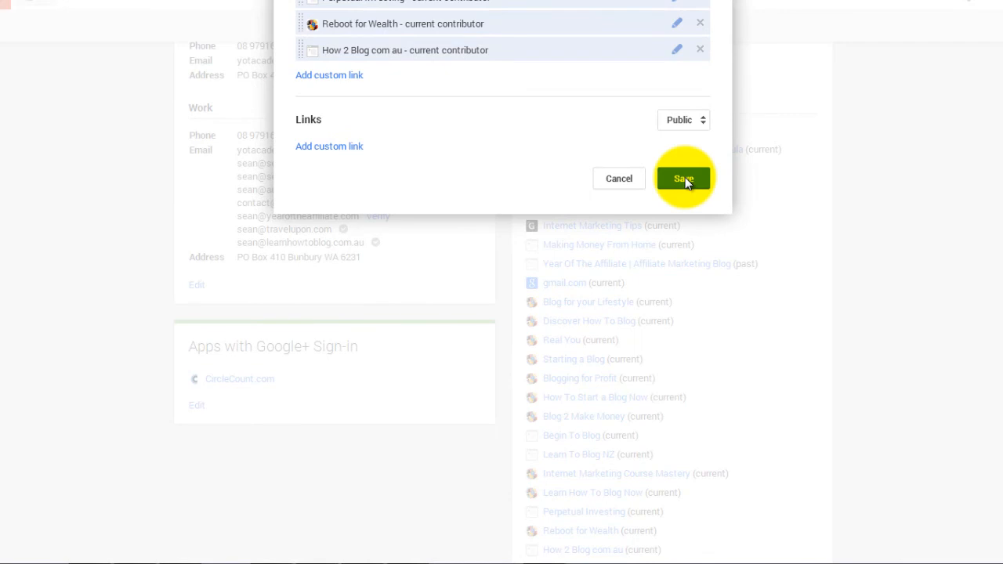
left_click(681, 178)
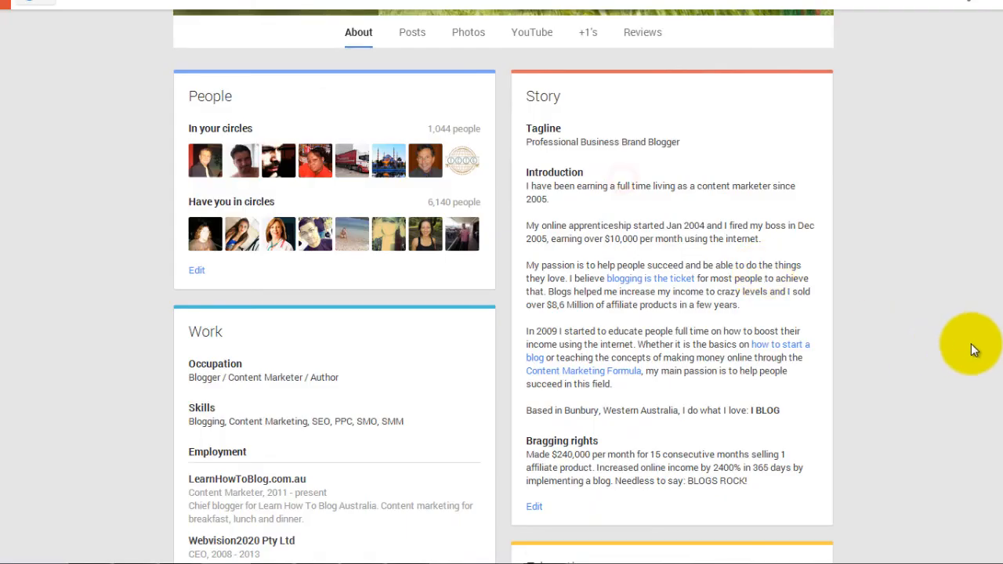
scroll("up", 3)
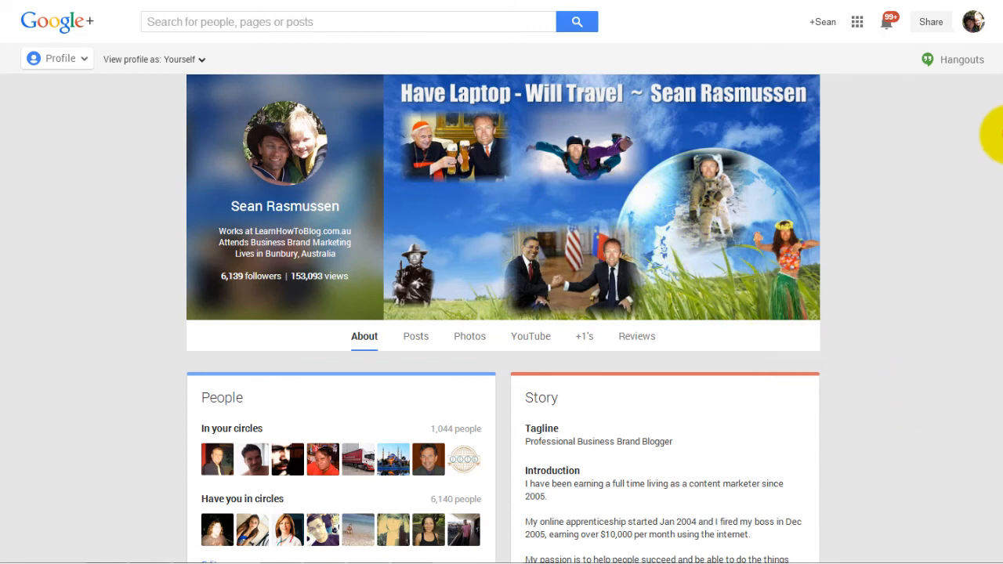
scroll("down", 3)
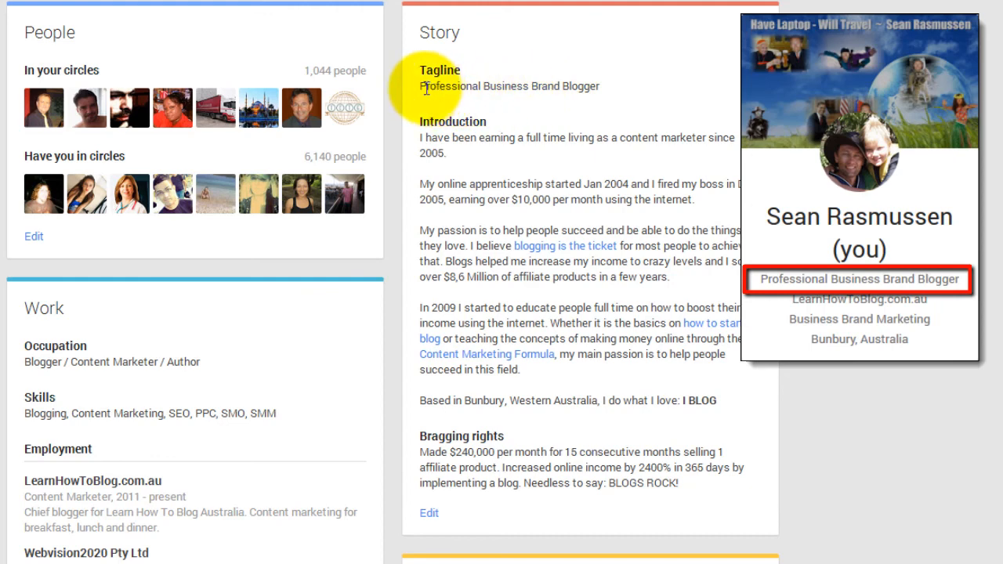
mouse_move(425, 86)
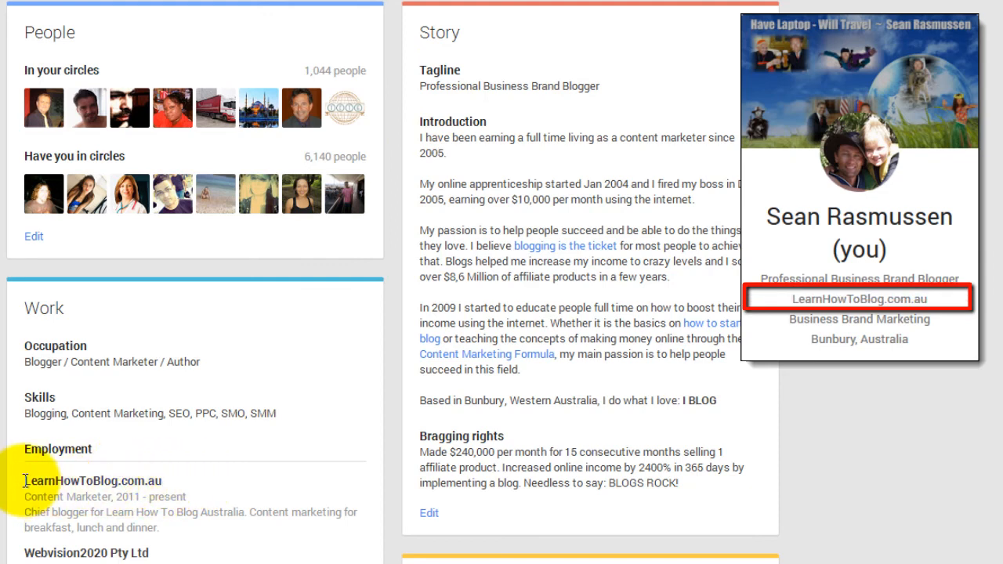
mouse_move(160, 477)
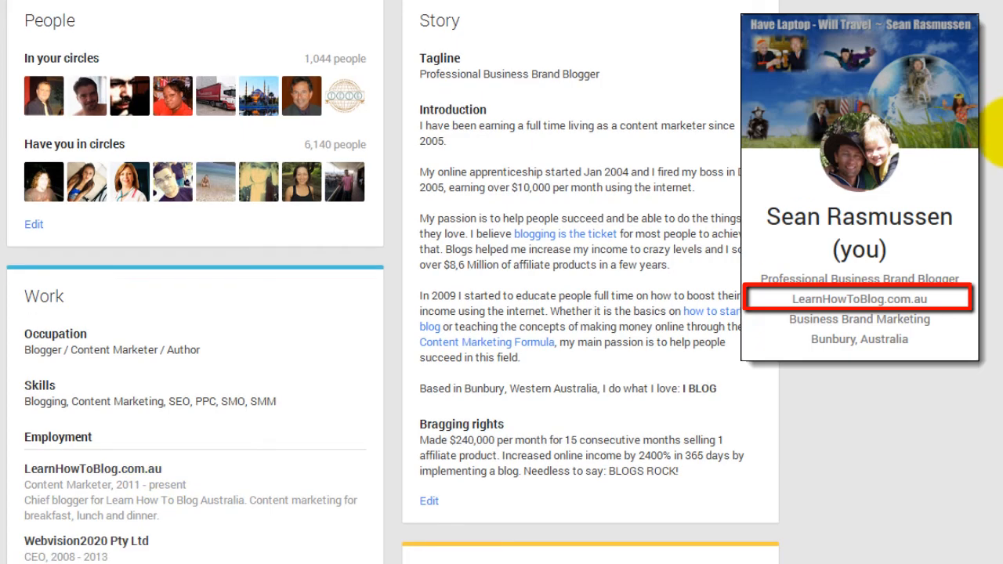
scroll("down", 3)
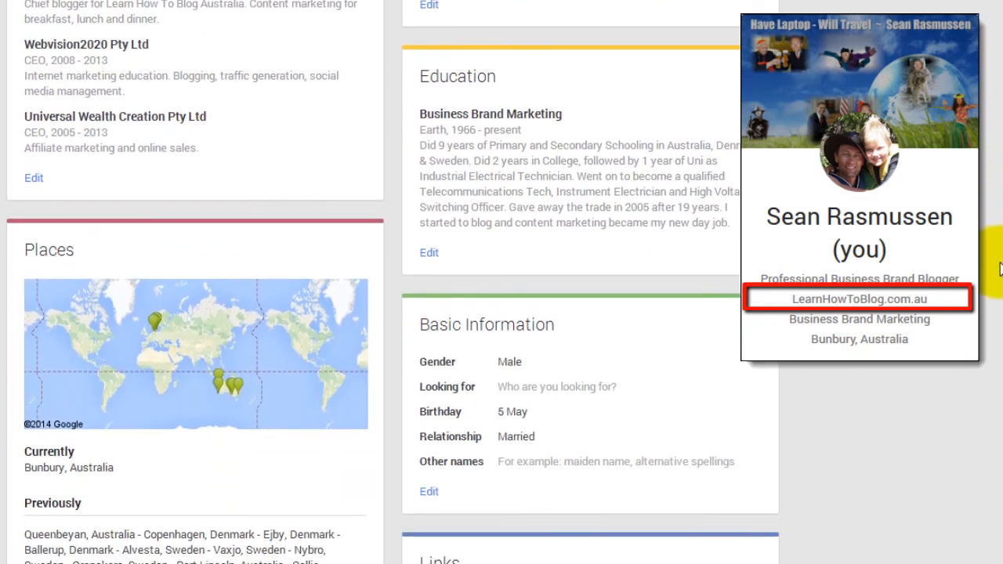
scroll("down", 3)
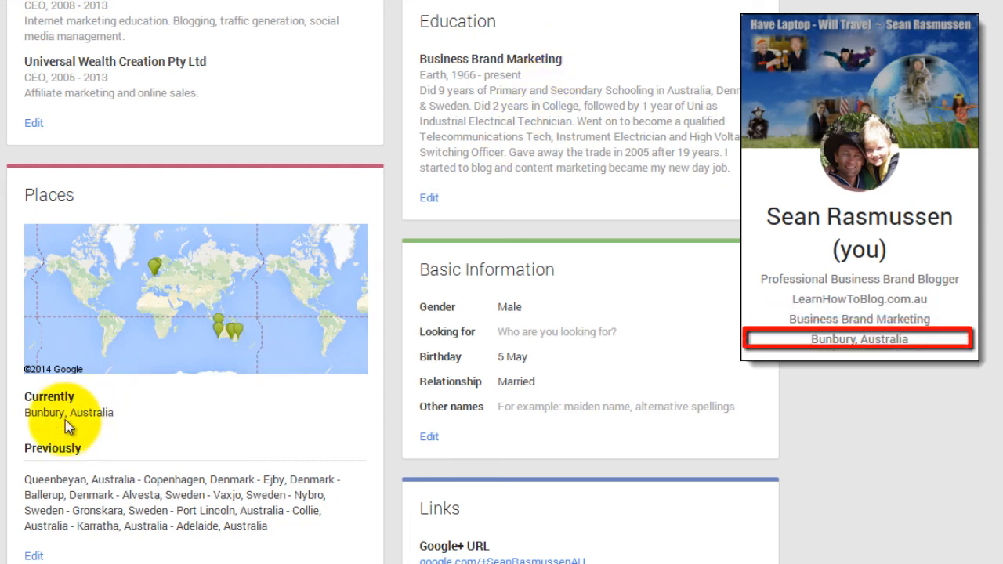
mouse_move(117, 420)
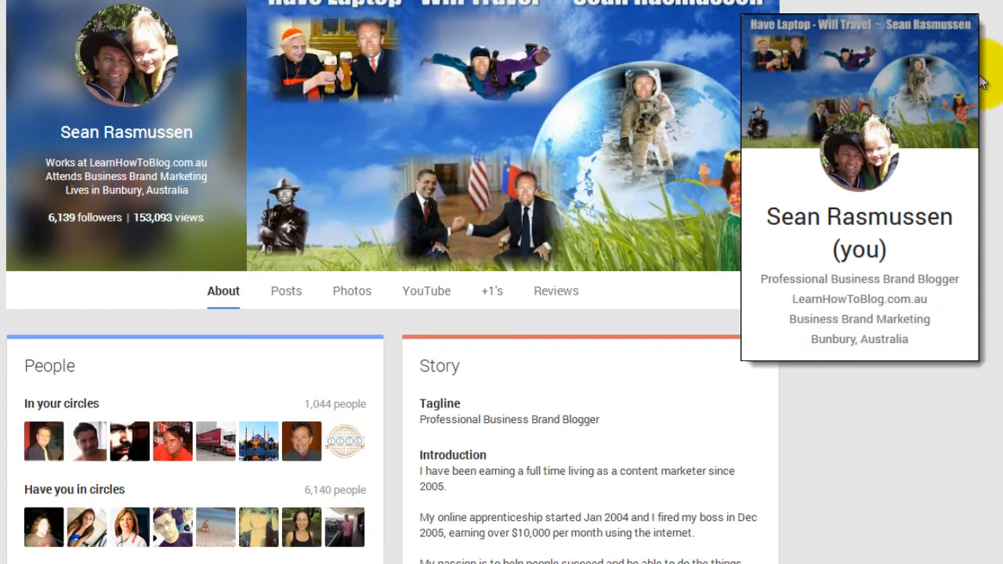
scroll("down", 3)
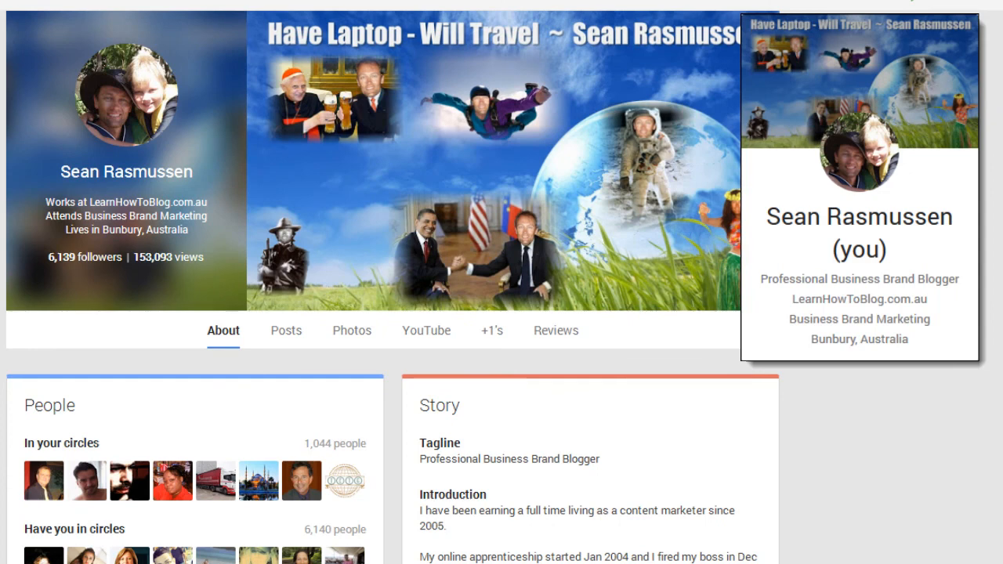